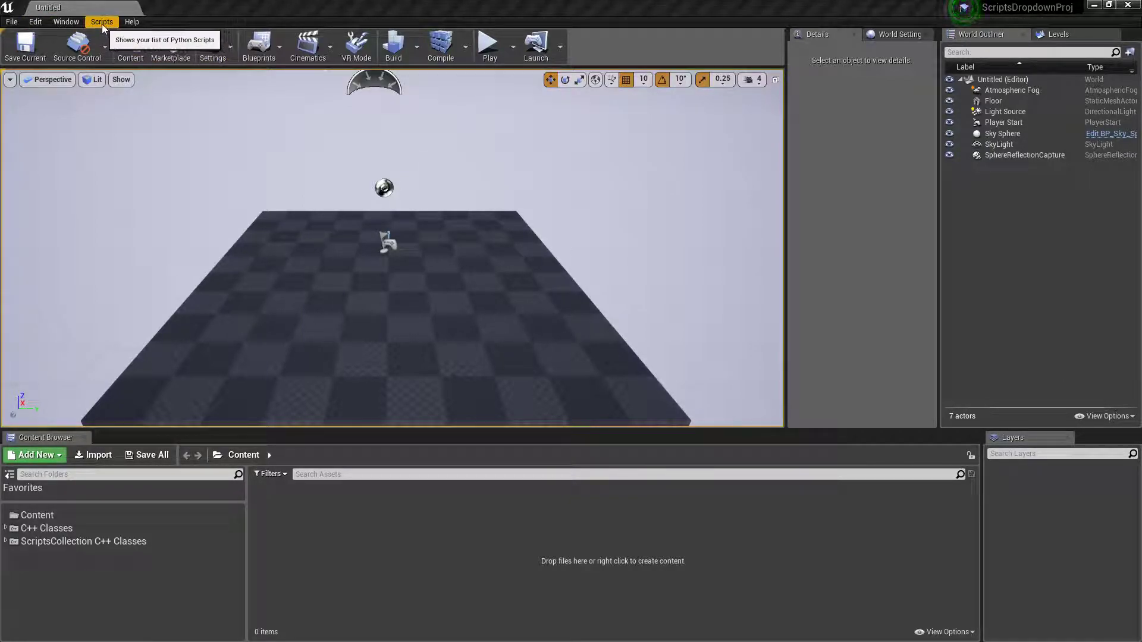
- Show the Scripts menu listing Python scripts grouped by Generation, Unreal, _Scripts and Materials
click(102, 22)
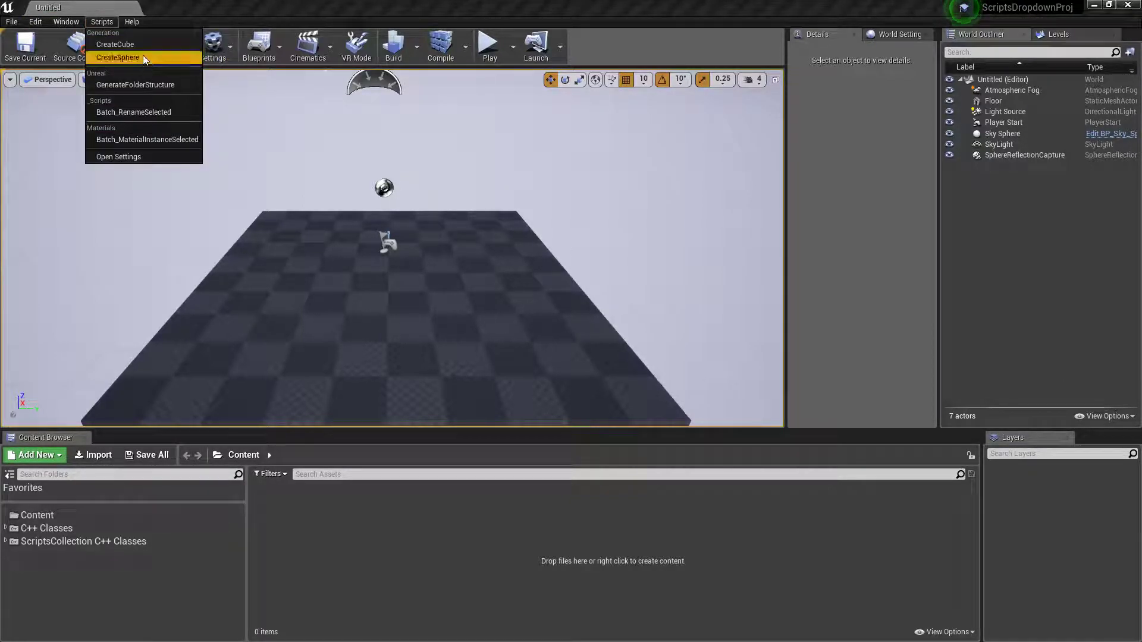
mouse_move(147, 139)
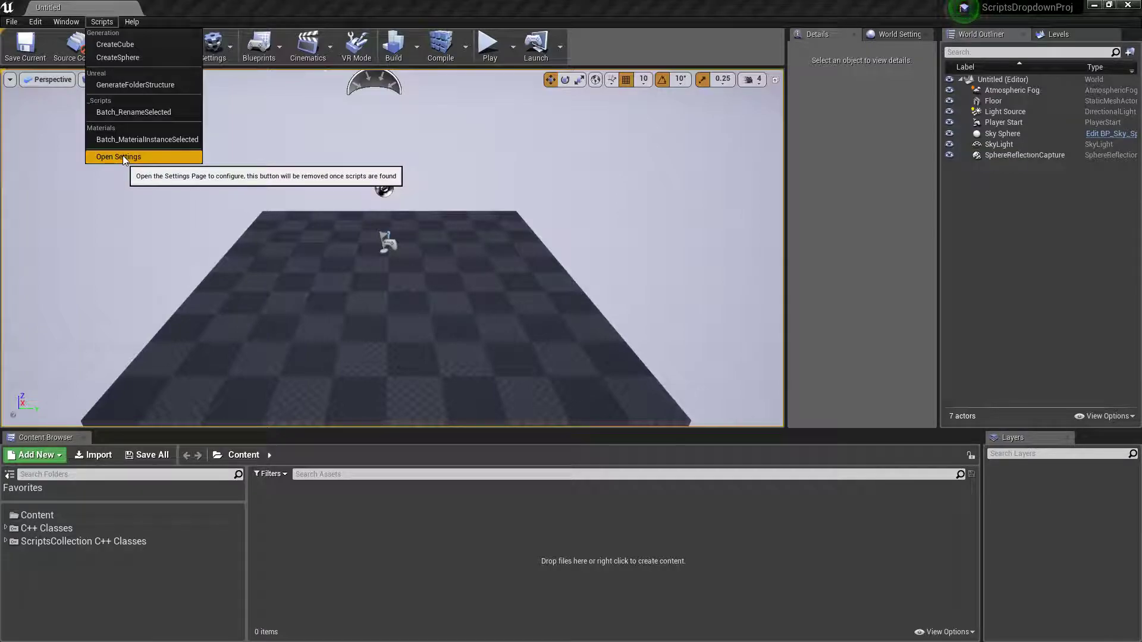
- Bring up Project Settings on the Plugins > Scripts Collection page
click(118, 157)
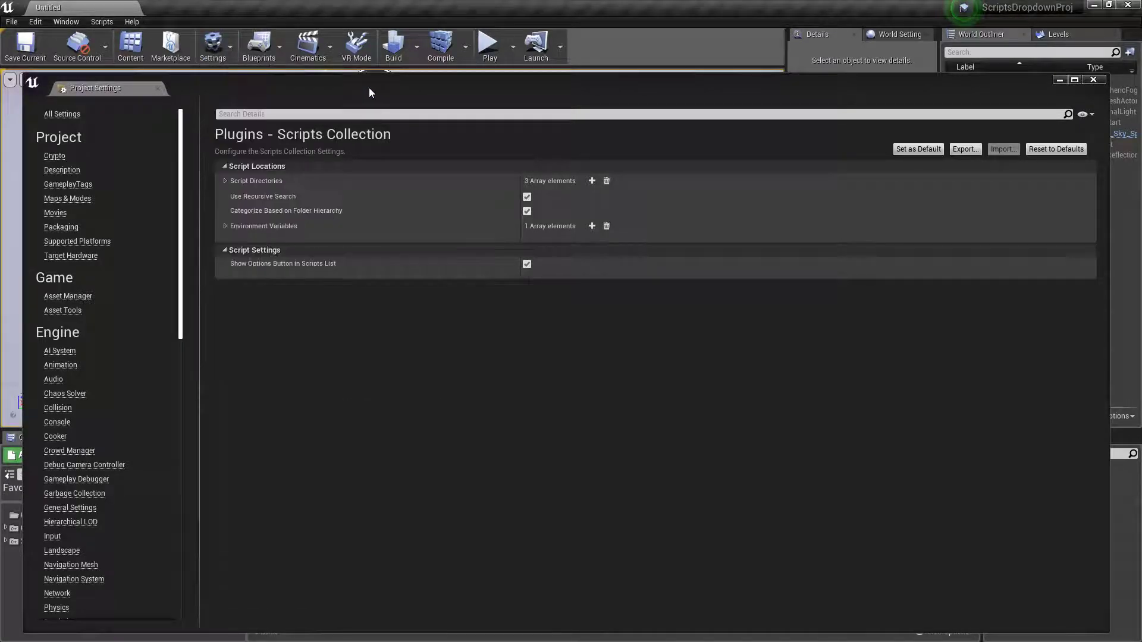
scroll(down, 3)
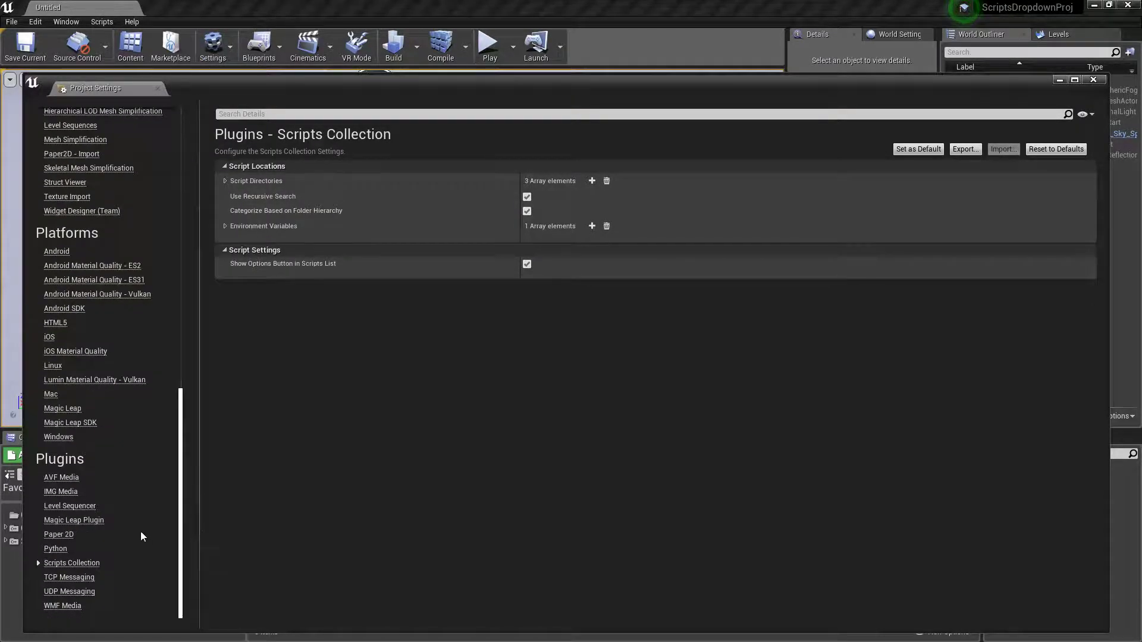
mouse_move(71, 562)
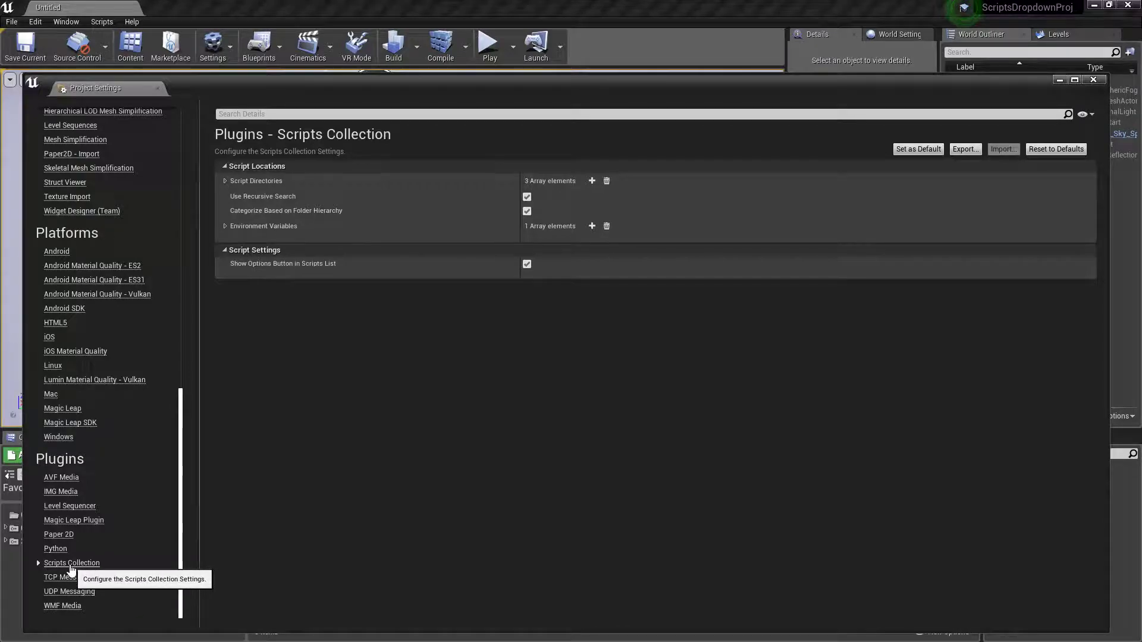
mouse_move(384, 330)
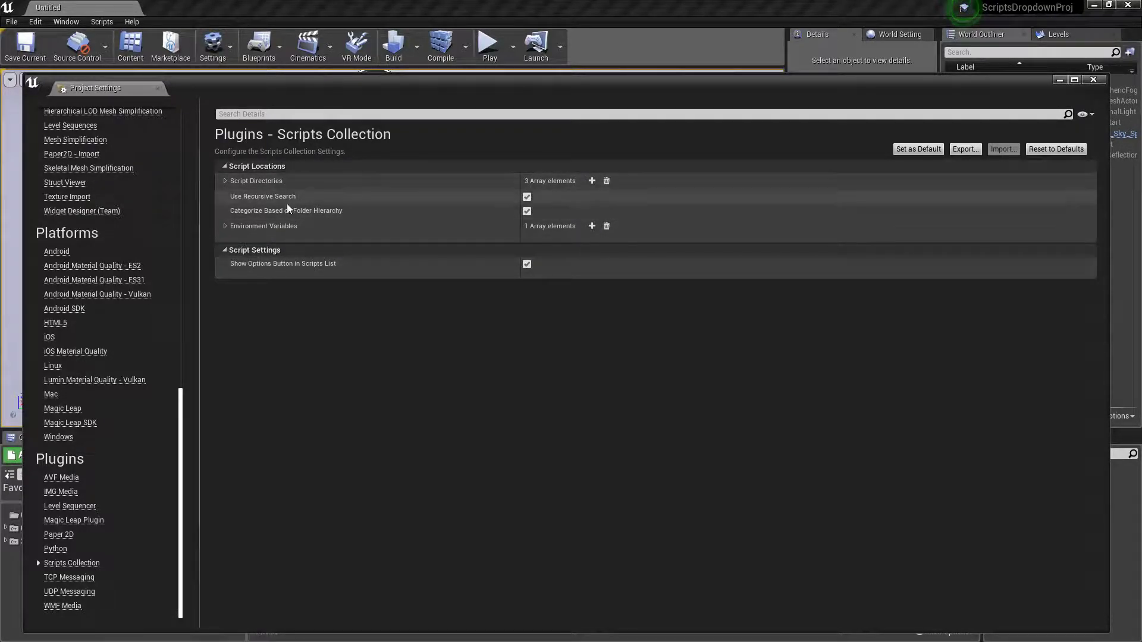
mouse_move(256, 181)
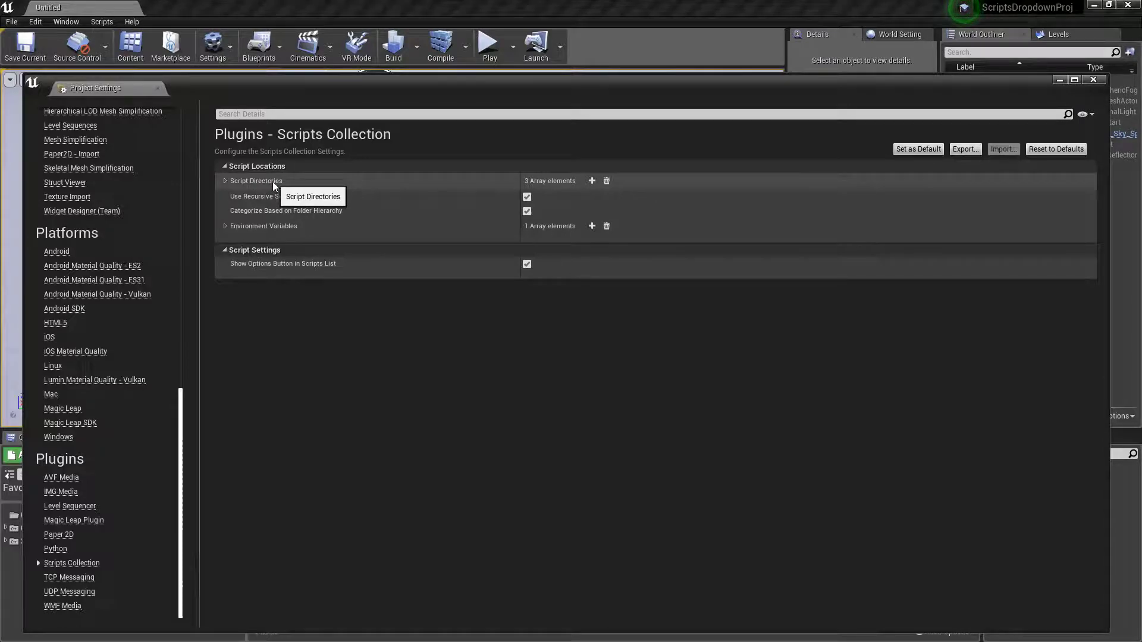
- Expand Script Directories to review its three script folder paths
click(226, 180)
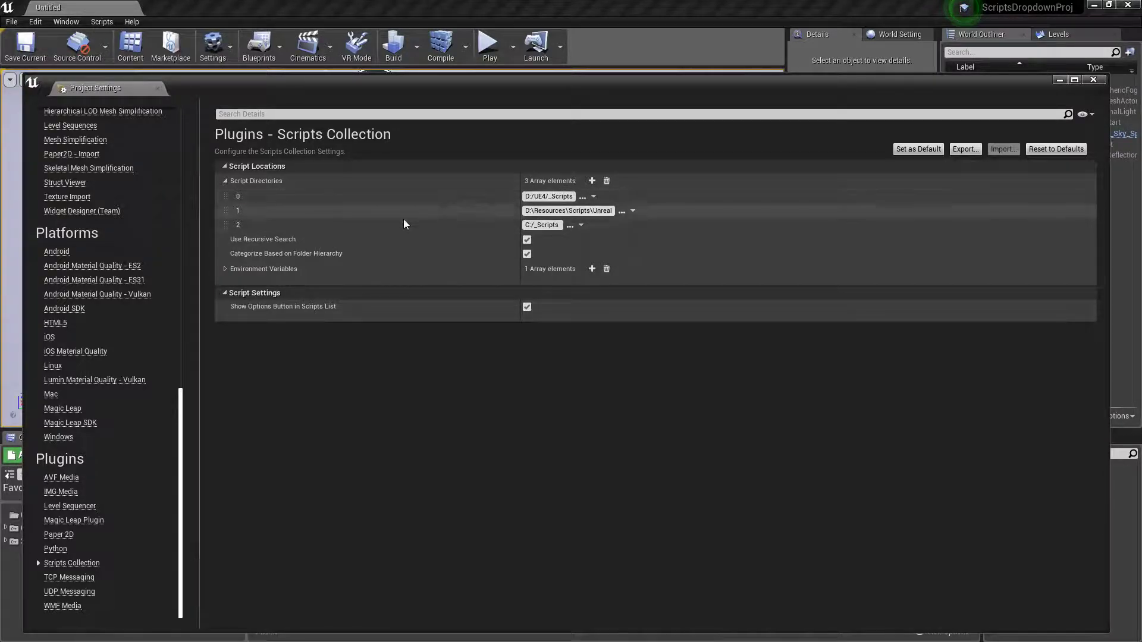
mouse_move(291, 242)
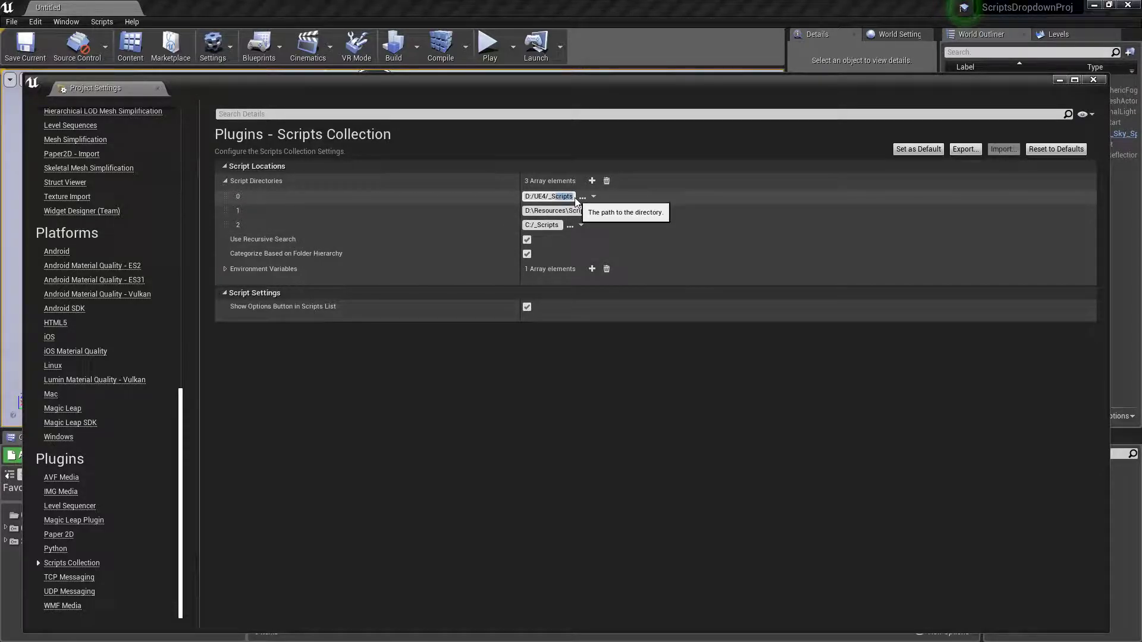
mouse_move(609, 400)
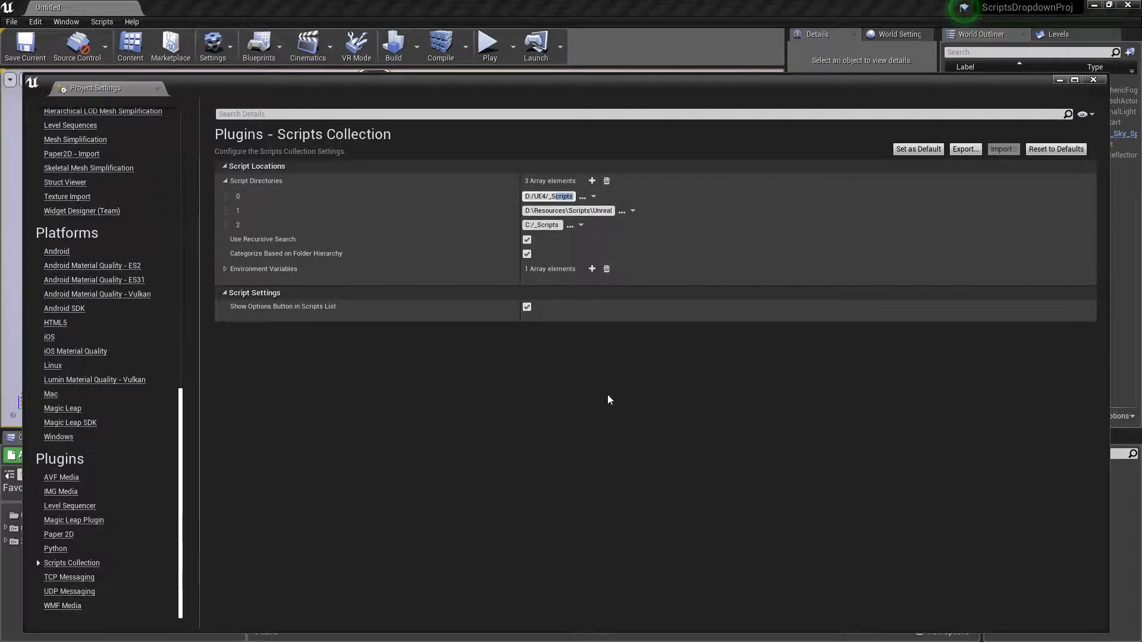
mouse_move(589, 385)
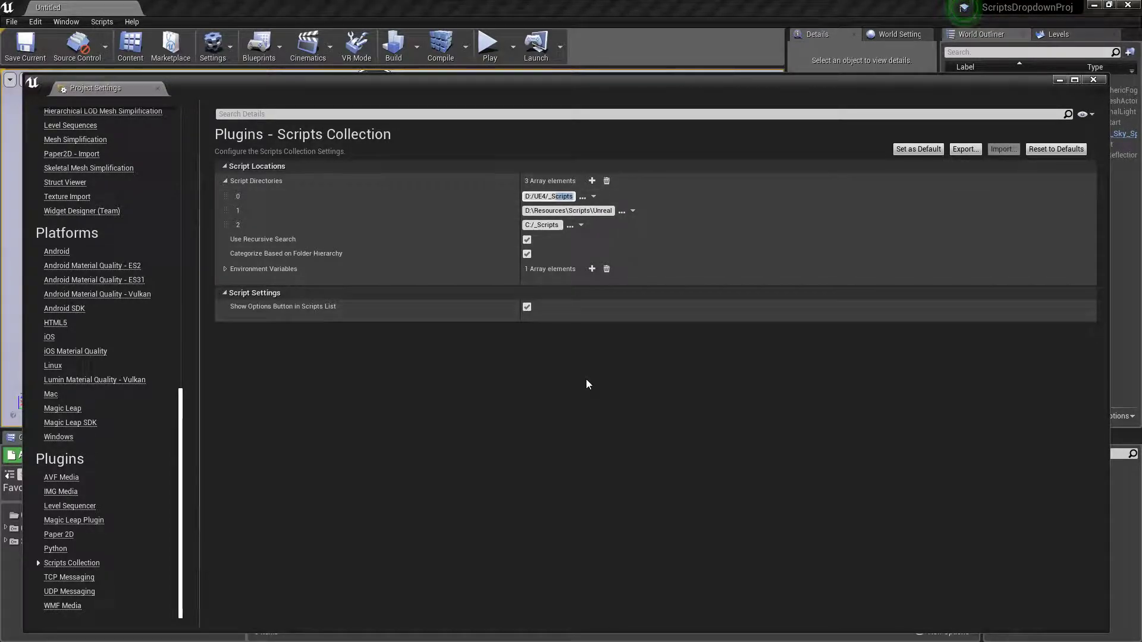
mouse_move(579, 252)
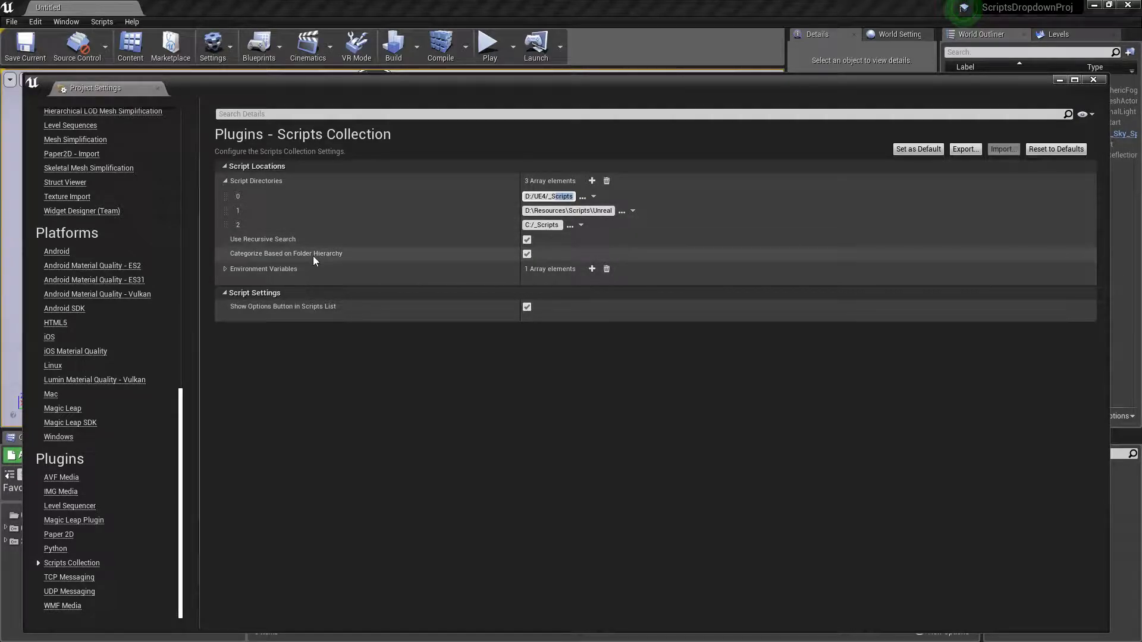
mouse_move(324, 258)
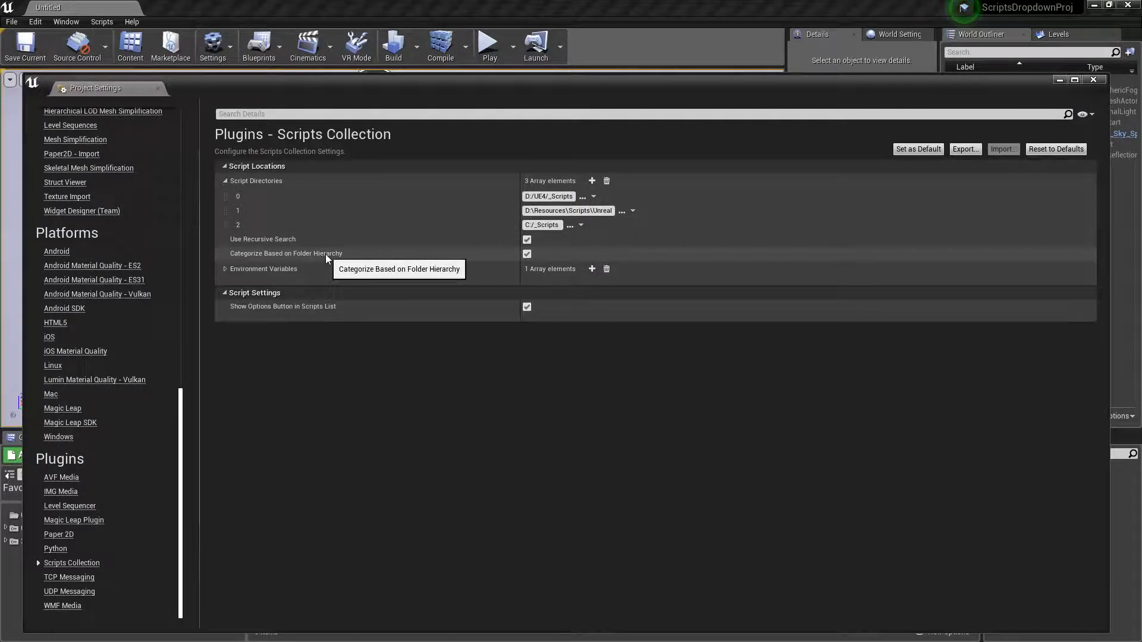
mouse_move(402, 269)
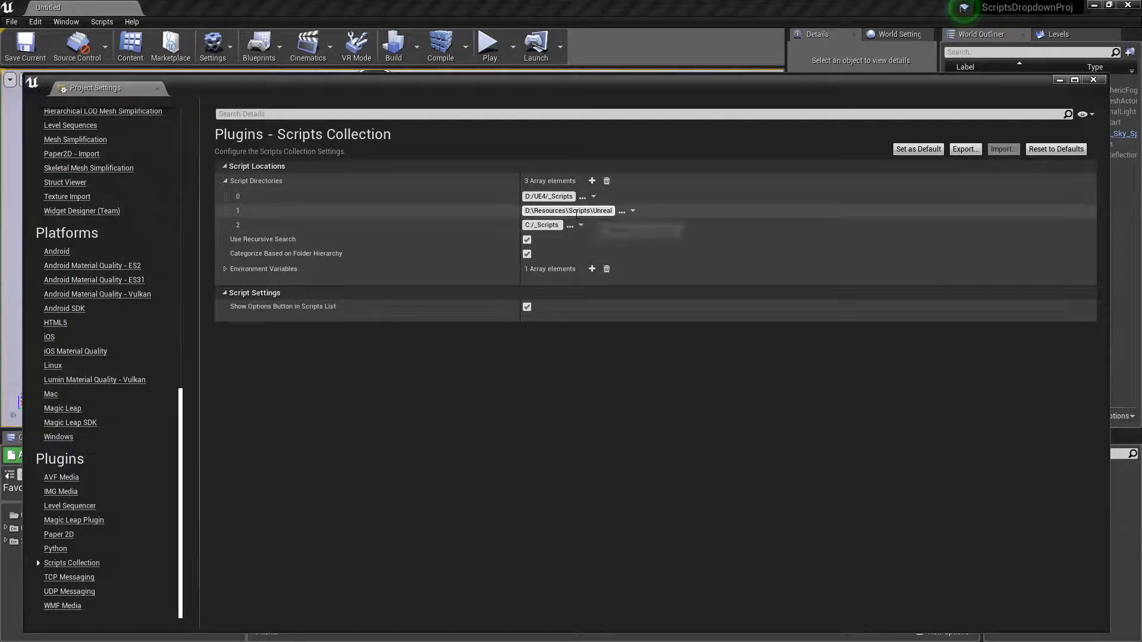
click(527, 239)
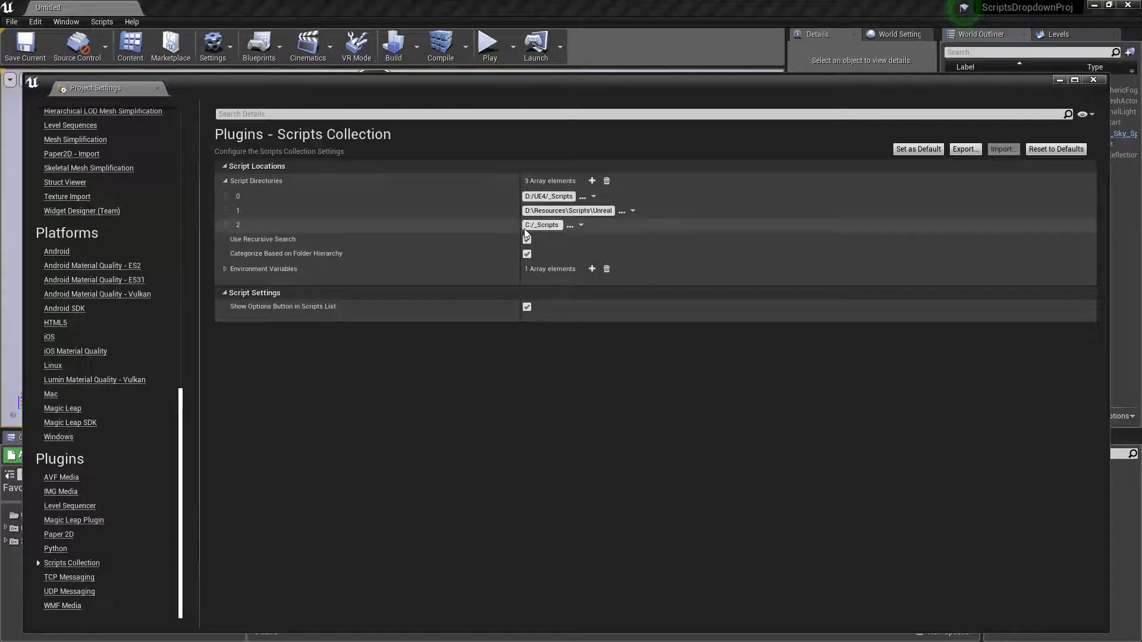
mouse_move(548, 196)
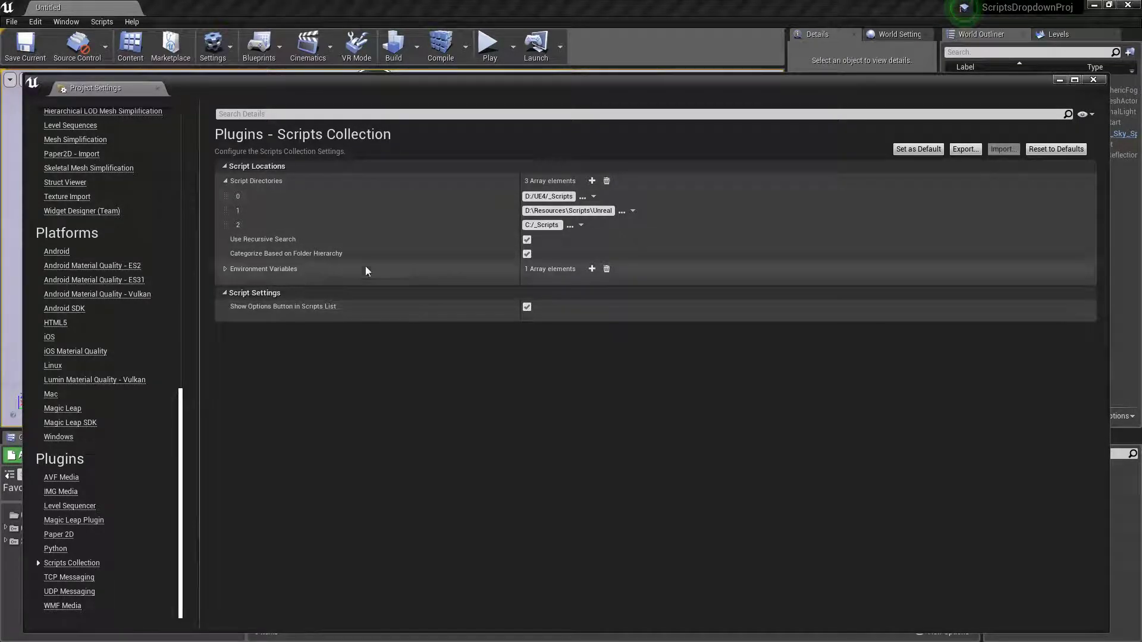
click(101, 21)
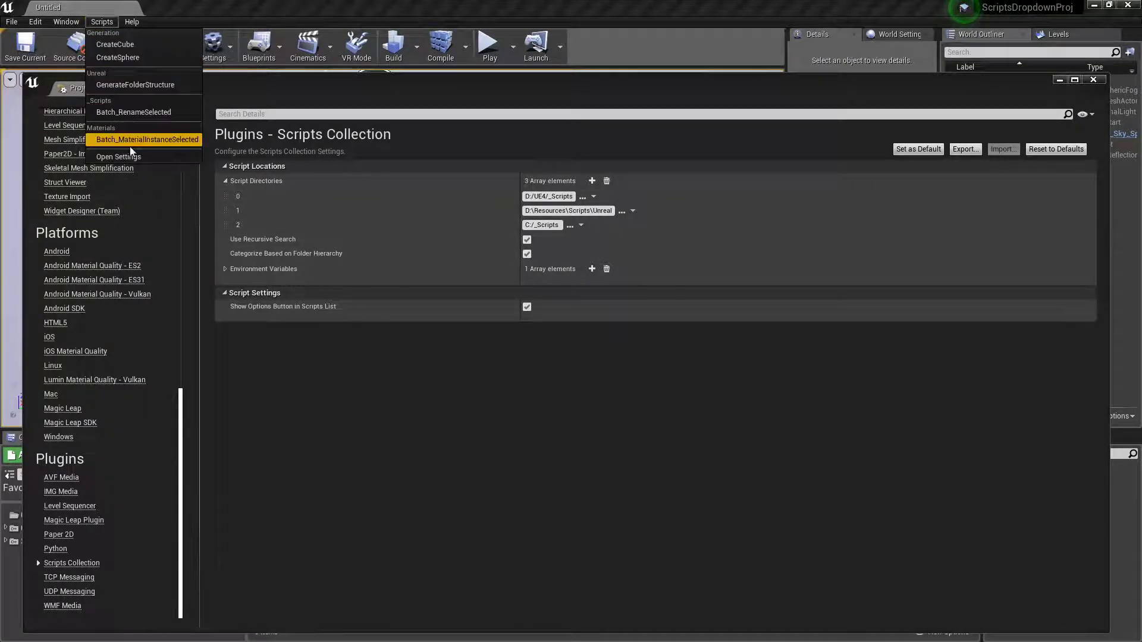
mouse_move(118, 57)
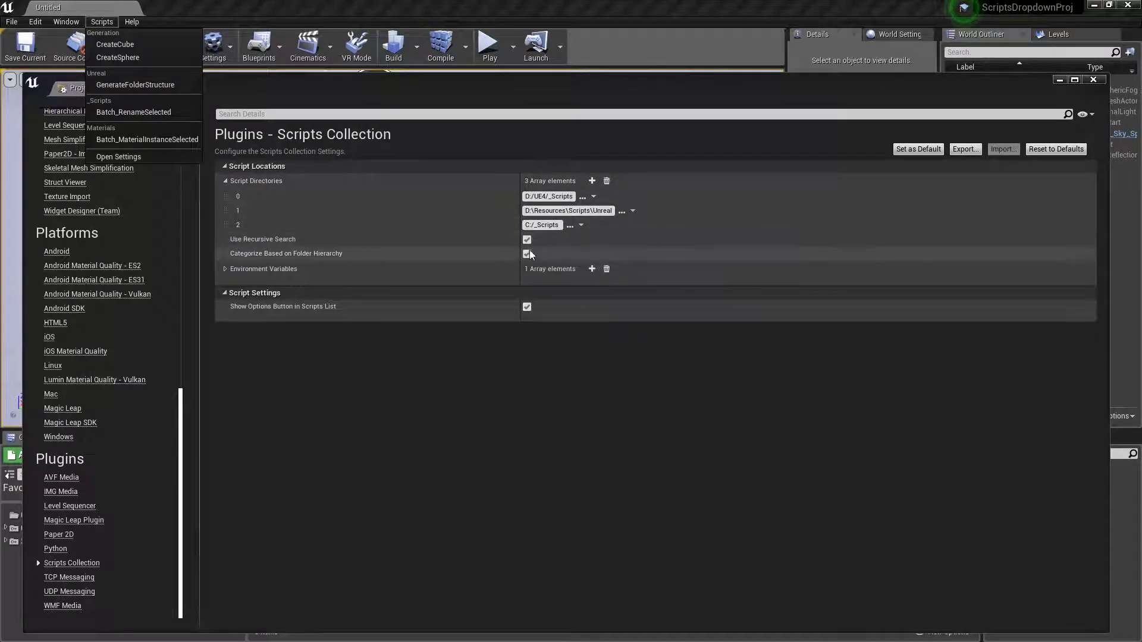
click(527, 253)
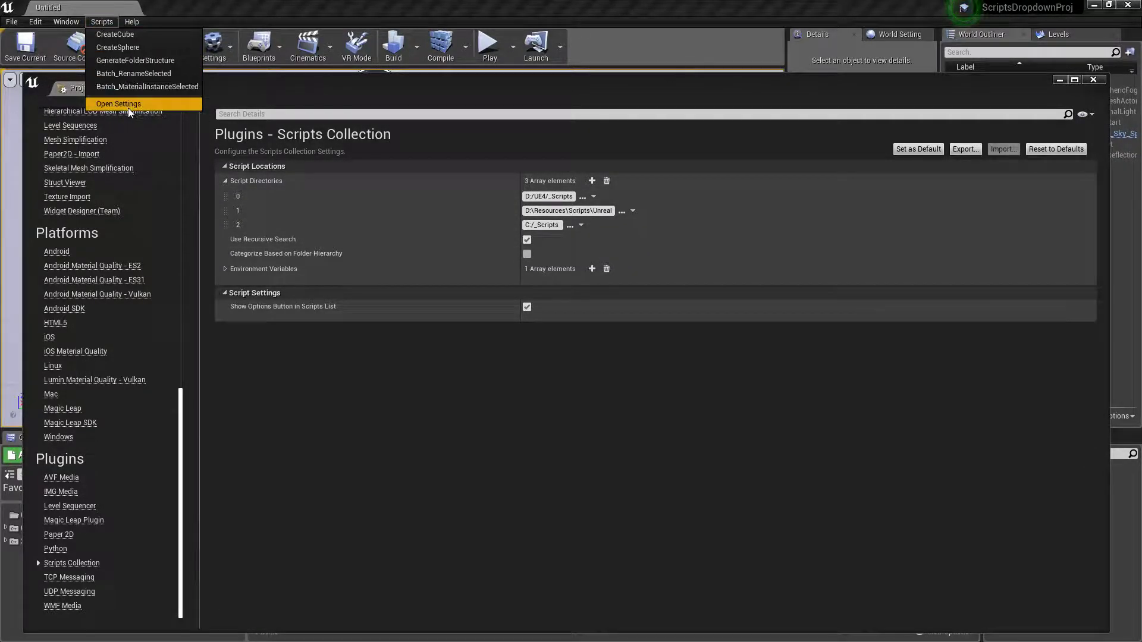
mouse_move(118, 48)
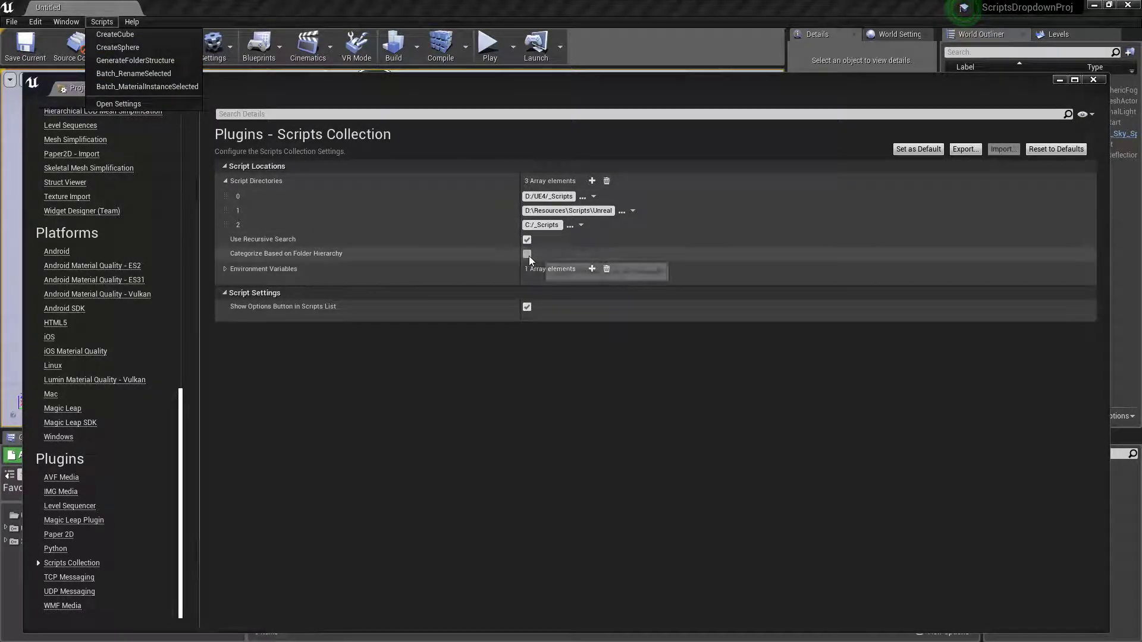
click(527, 254)
text(batch)
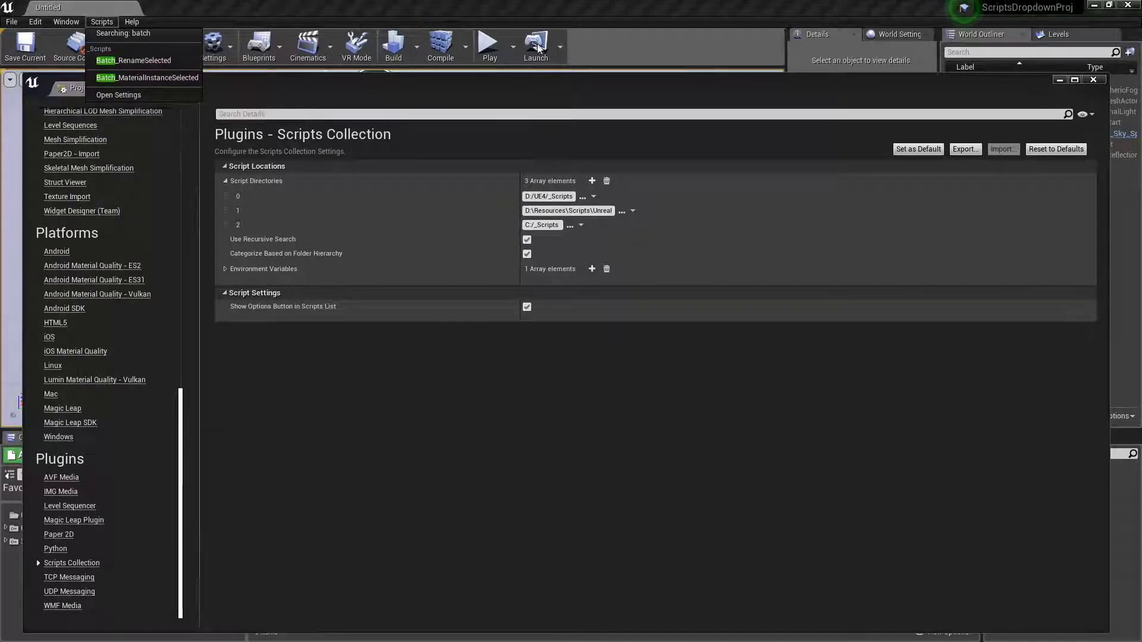
- Filter the Scripts menu with 'batch' down to Batch_RenameSelected and Batch_MaterialInstanceSelected
click(132, 21)
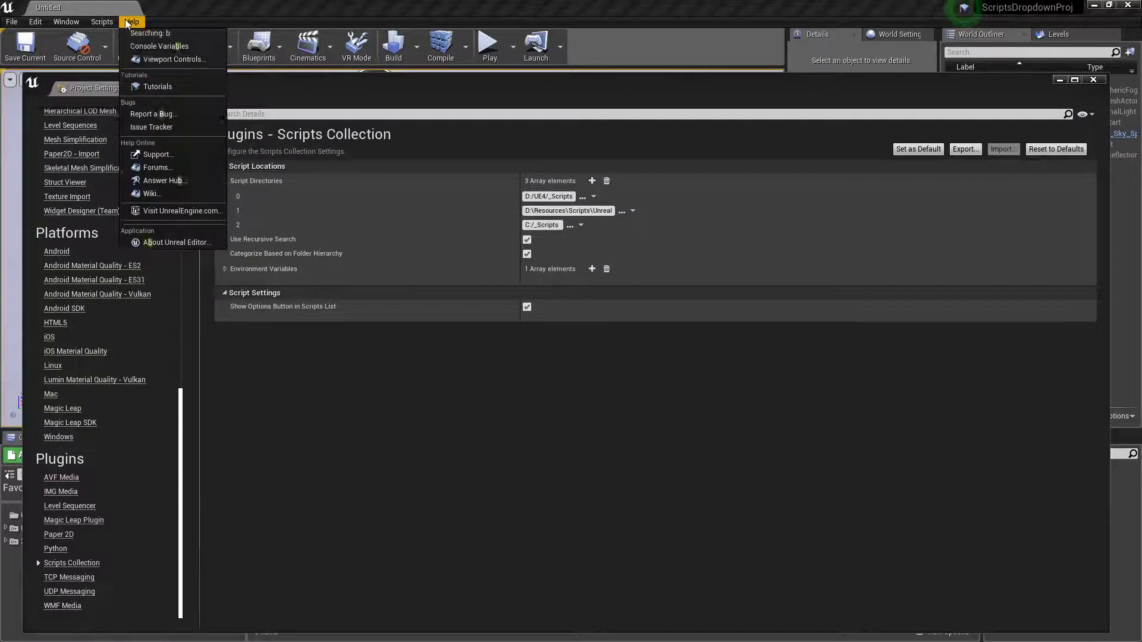
click(102, 21)
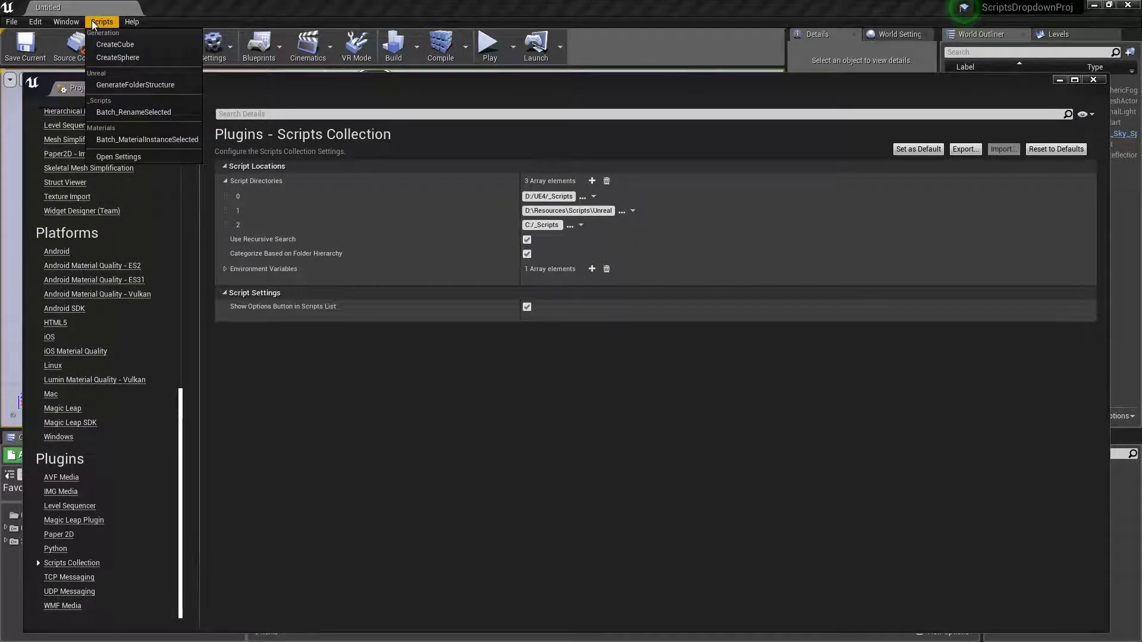
text(batch)
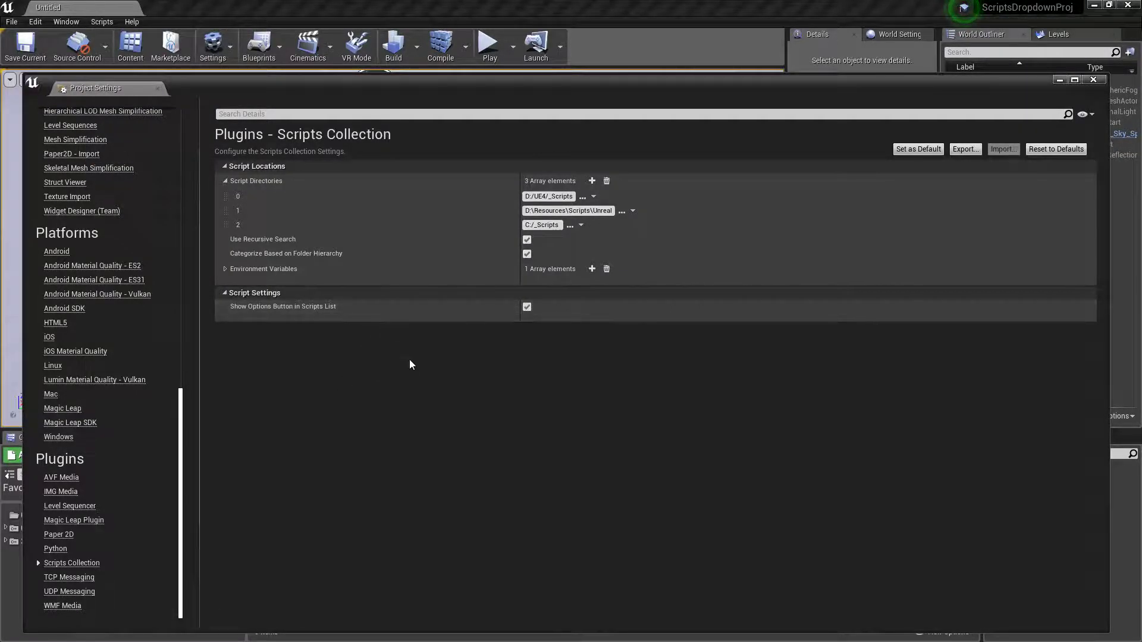
mouse_move(283, 242)
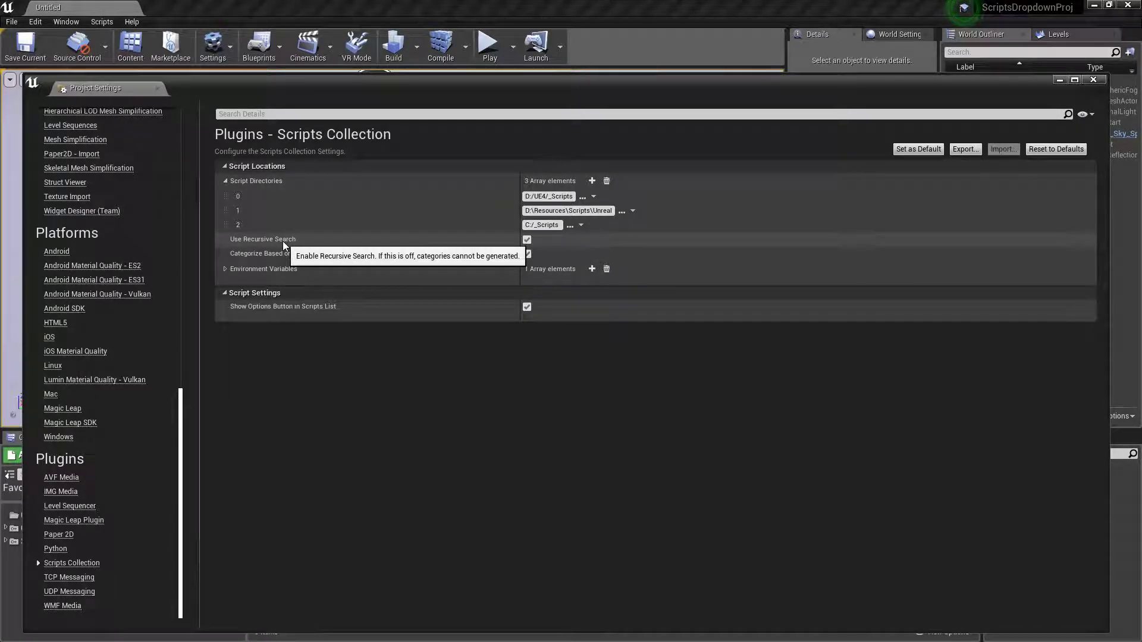
mouse_move(306, 257)
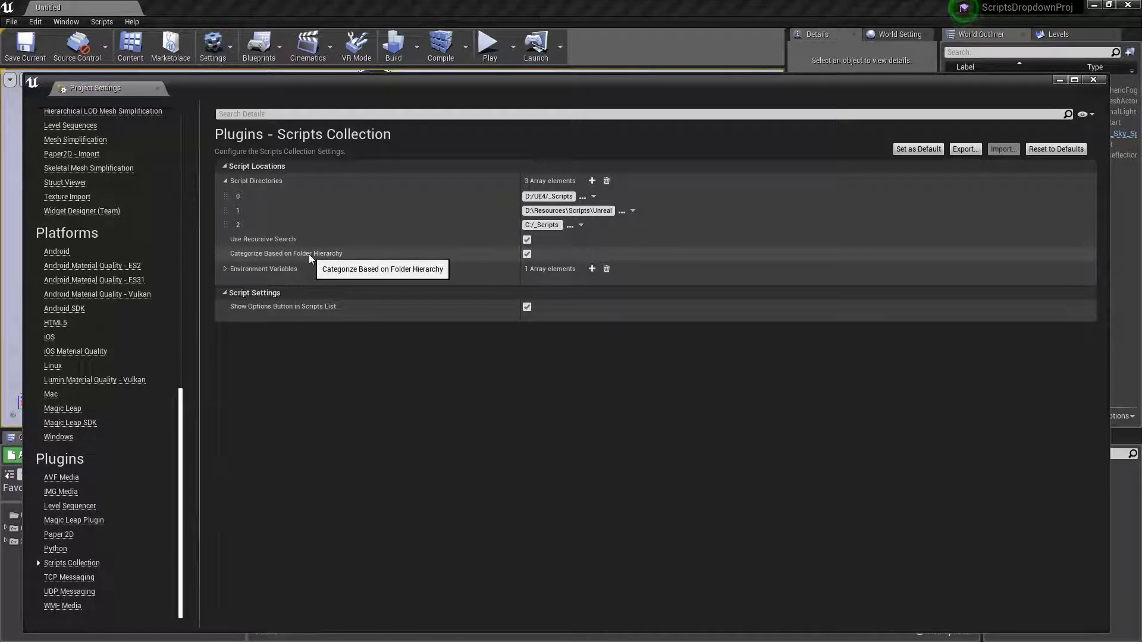
mouse_move(323, 260)
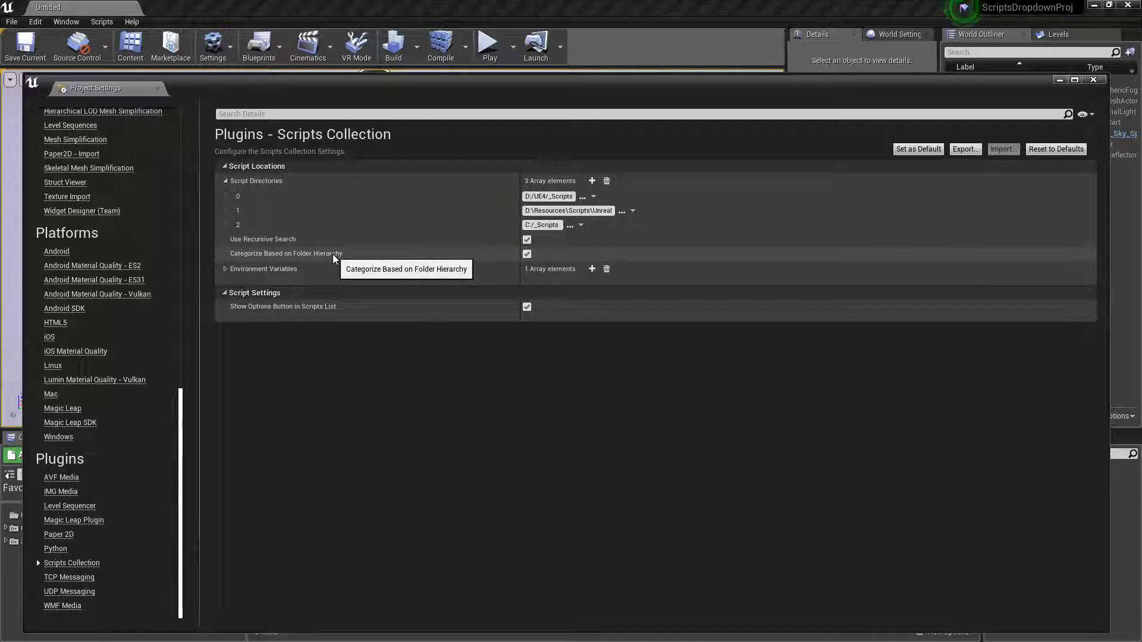
mouse_move(419, 393)
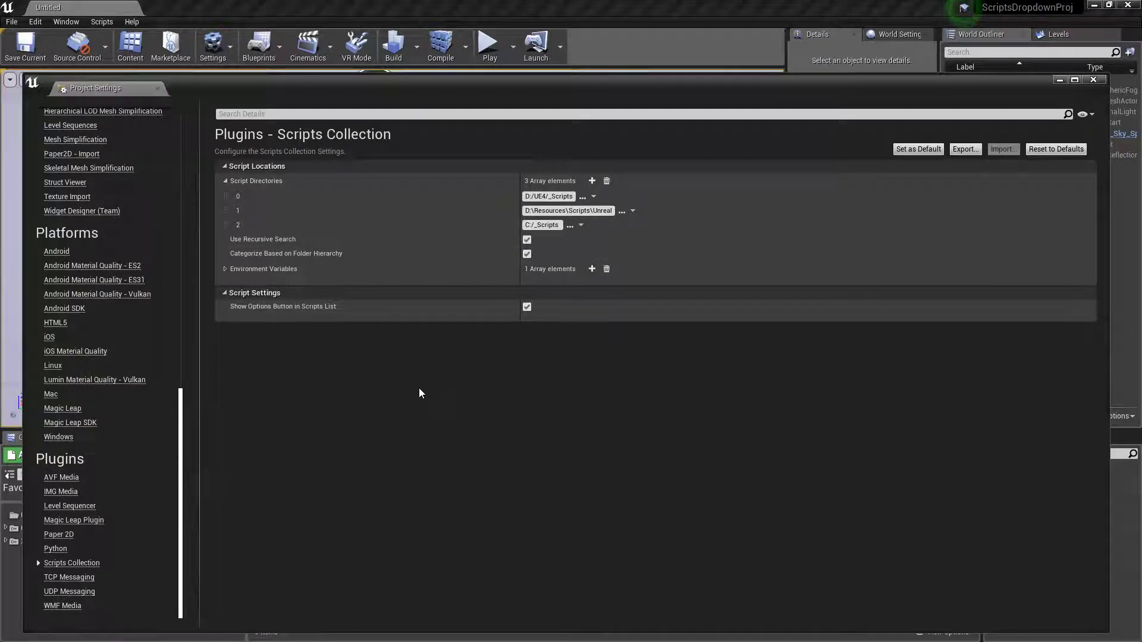
mouse_move(408, 405)
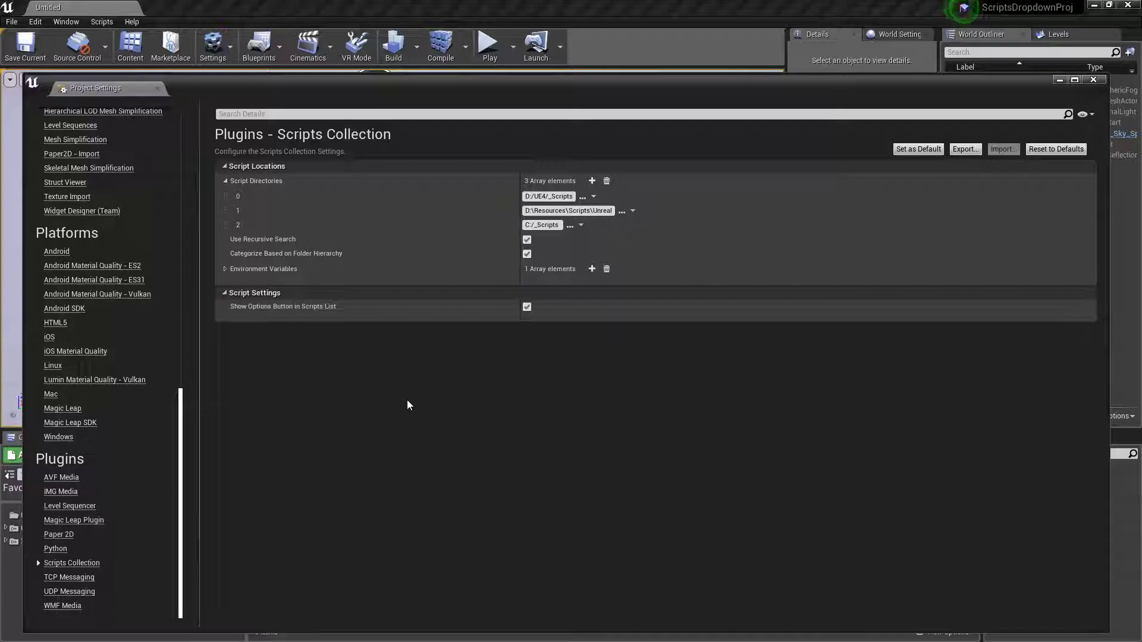
mouse_move(357, 388)
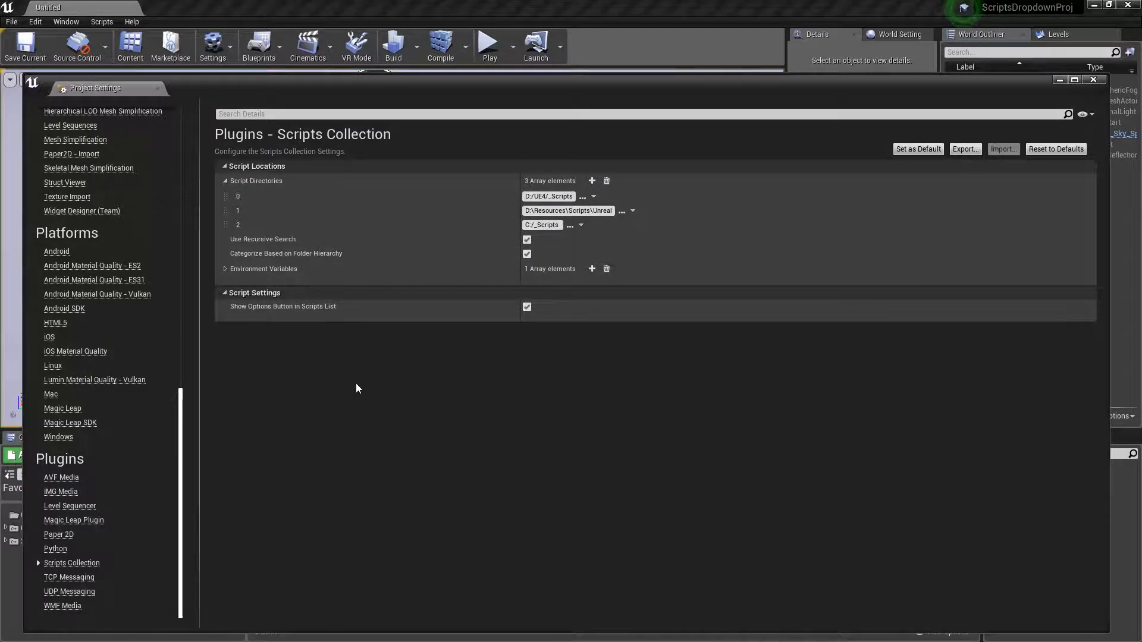
- Expand Environment Variables to reveal the single PYTHON_UE4 entry
click(225, 269)
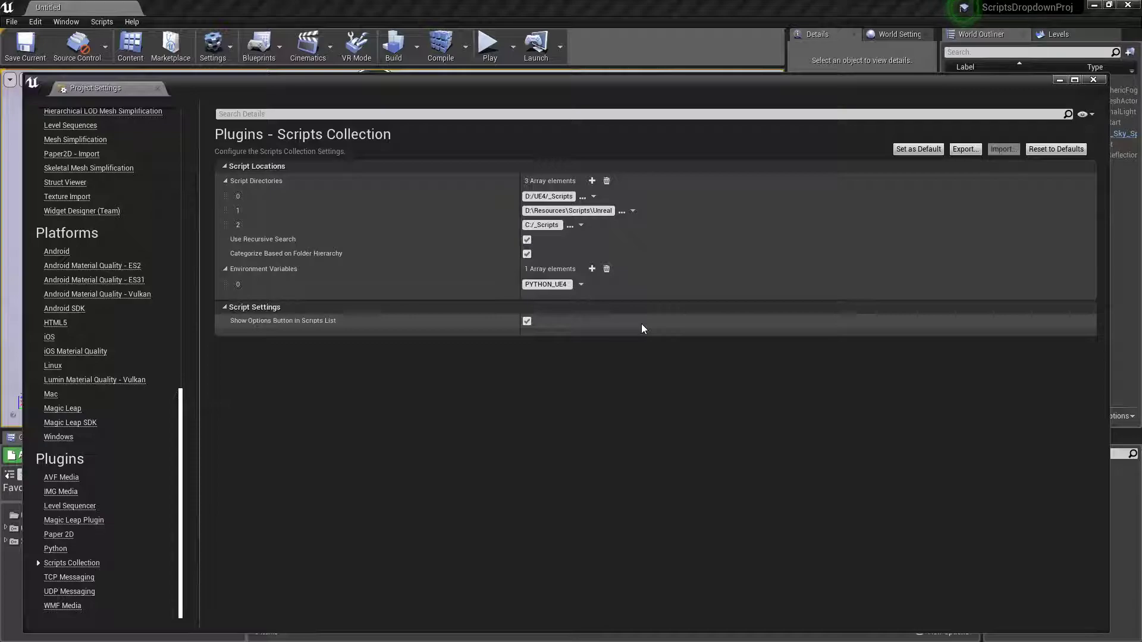
mouse_move(528, 488)
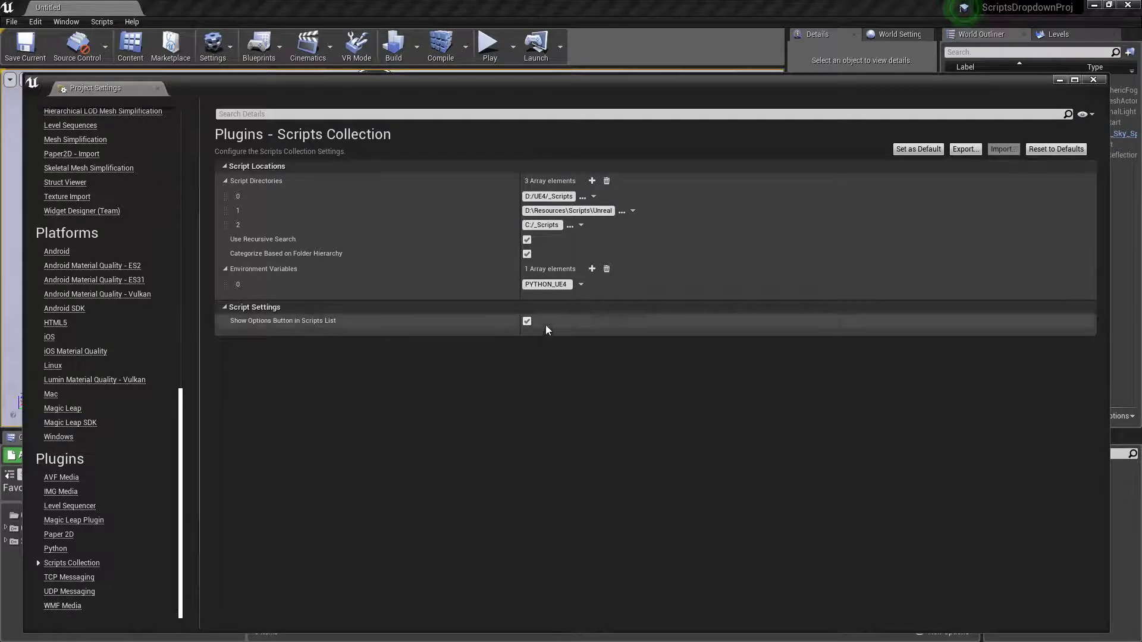
mouse_move(546, 284)
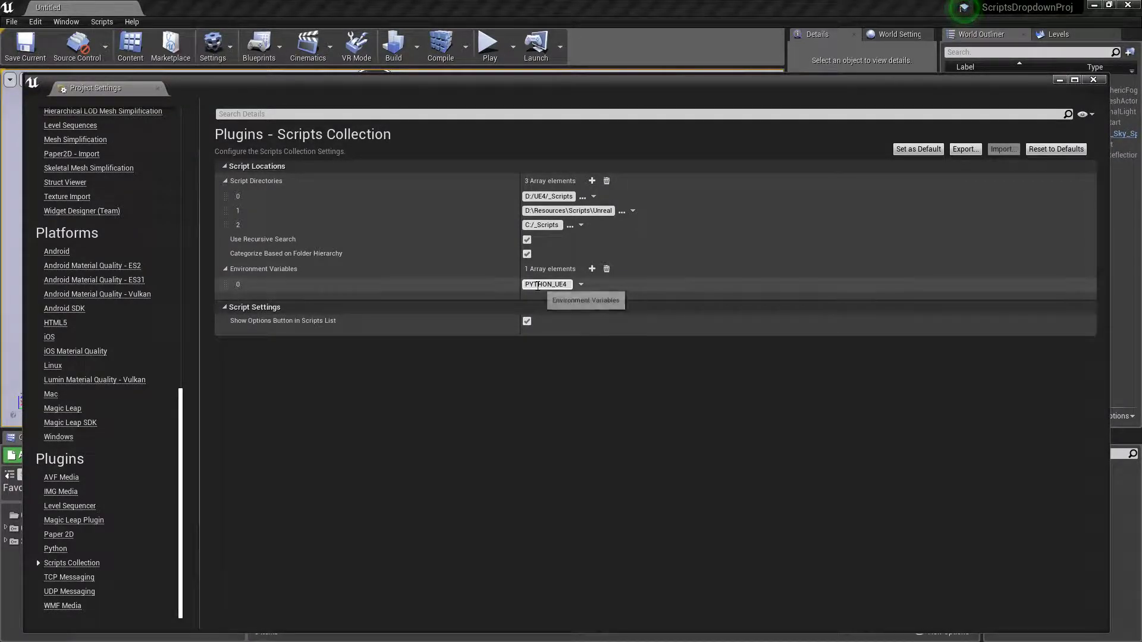
mouse_move(419, 316)
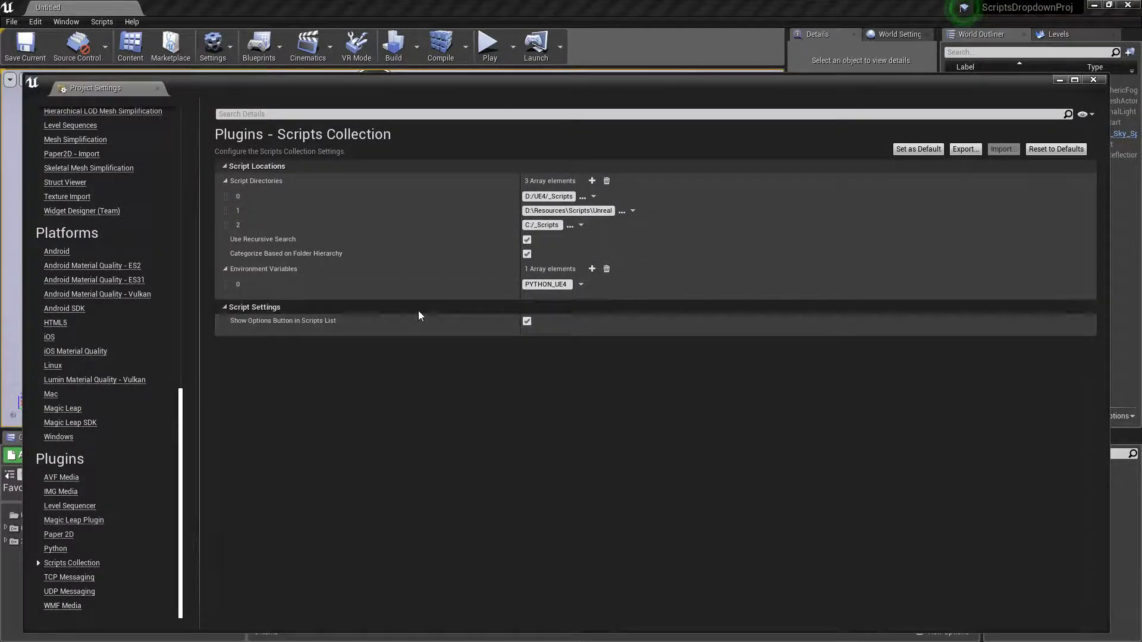
- Collapse Environment Variables and show the grouped Scripts menu again
click(225, 269)
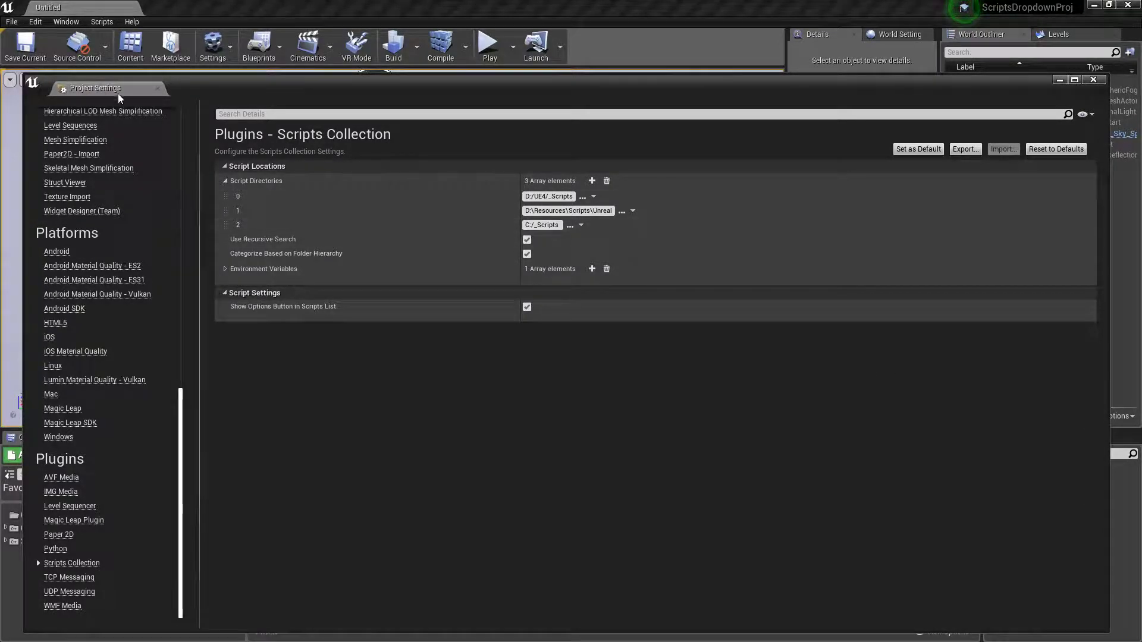
click(101, 21)
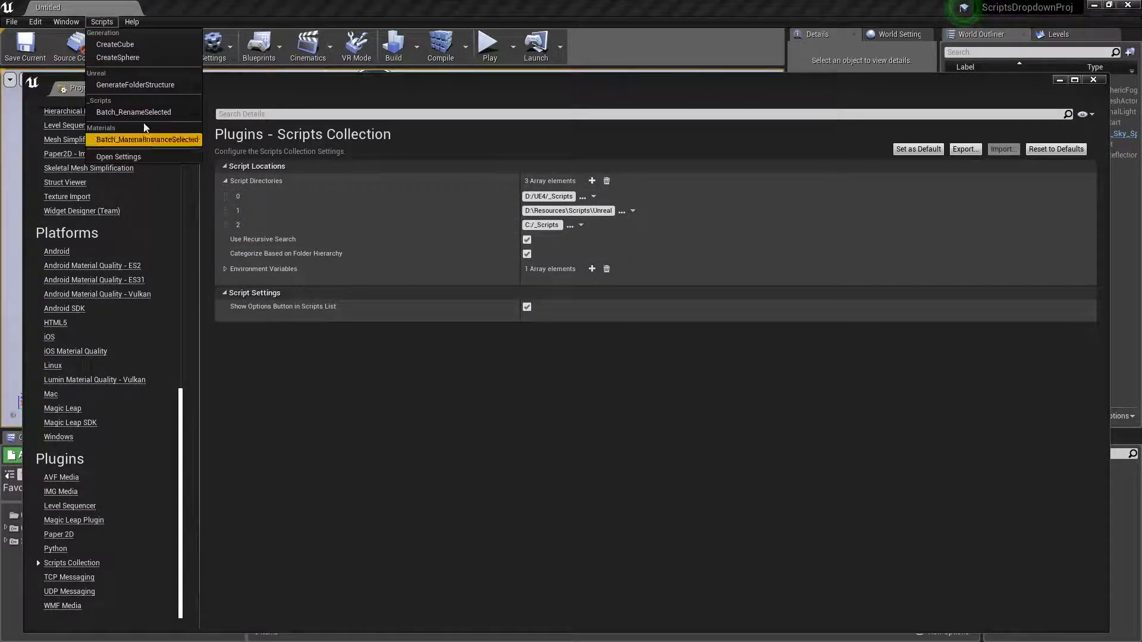
mouse_move(118, 57)
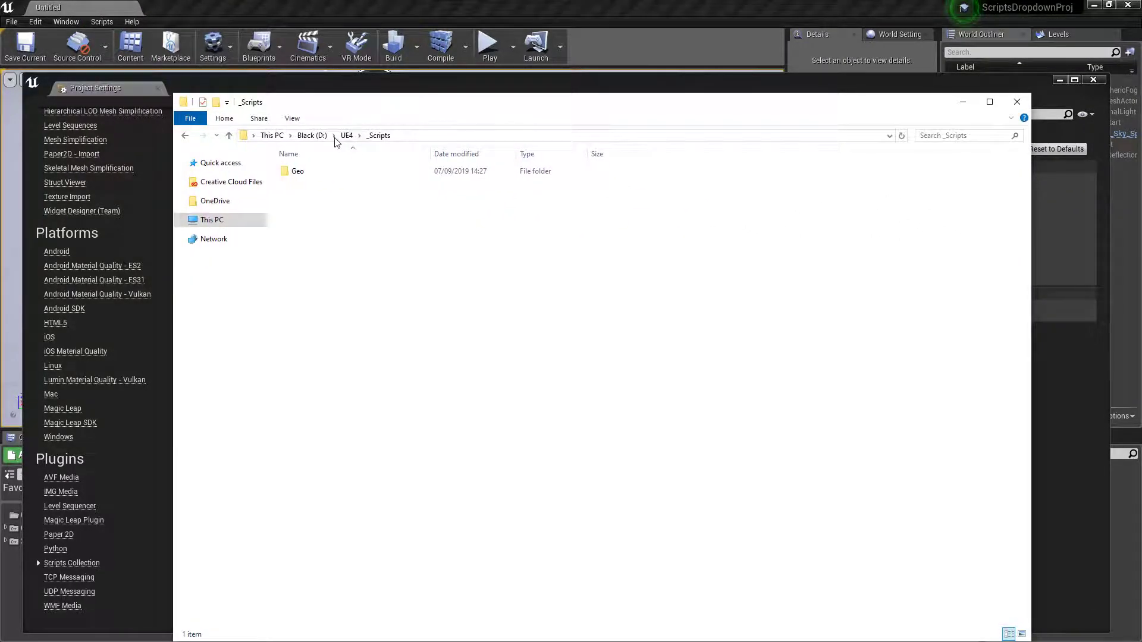
- Create HelloWorld.py inside the Geo scripts folder and load it in Visual Studio Code
click(328, 170)
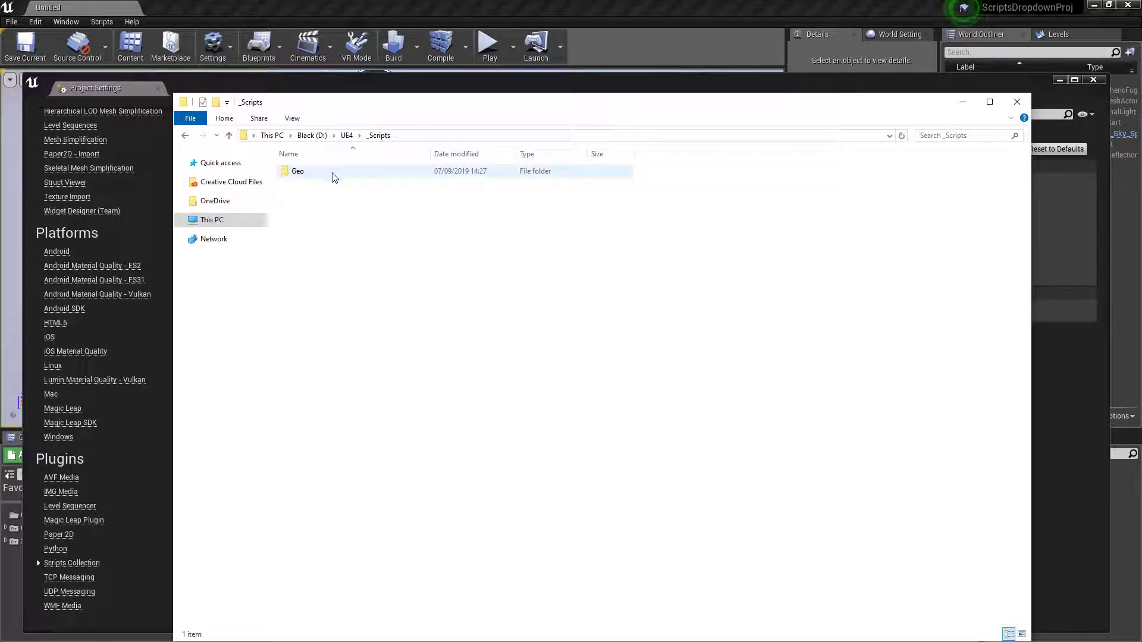
double_click(297, 170)
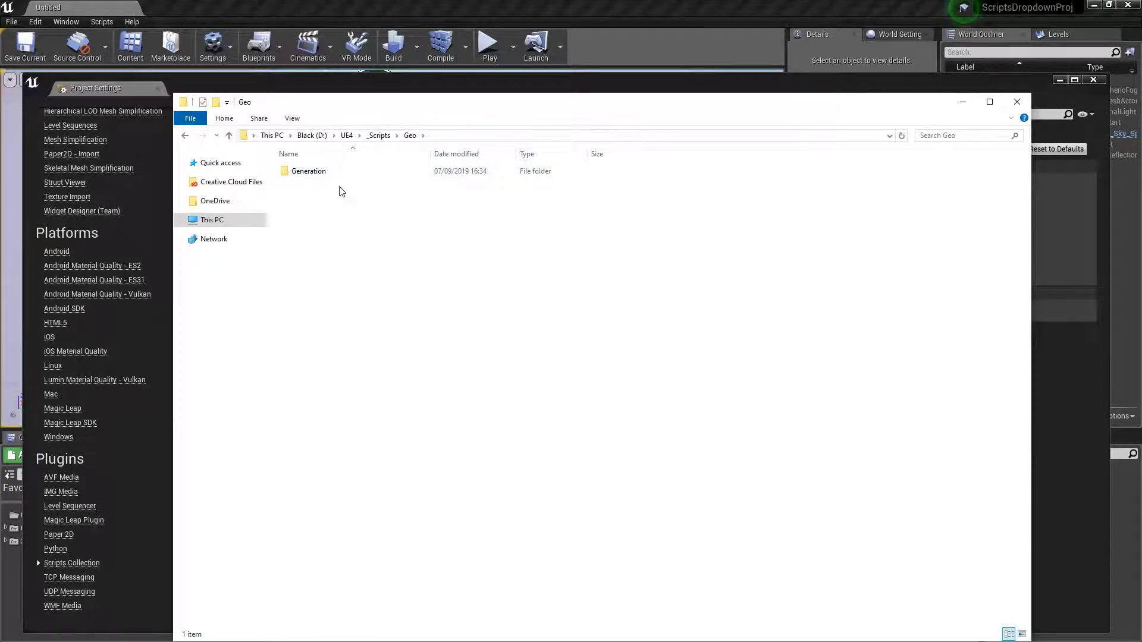
right_click(356, 240)
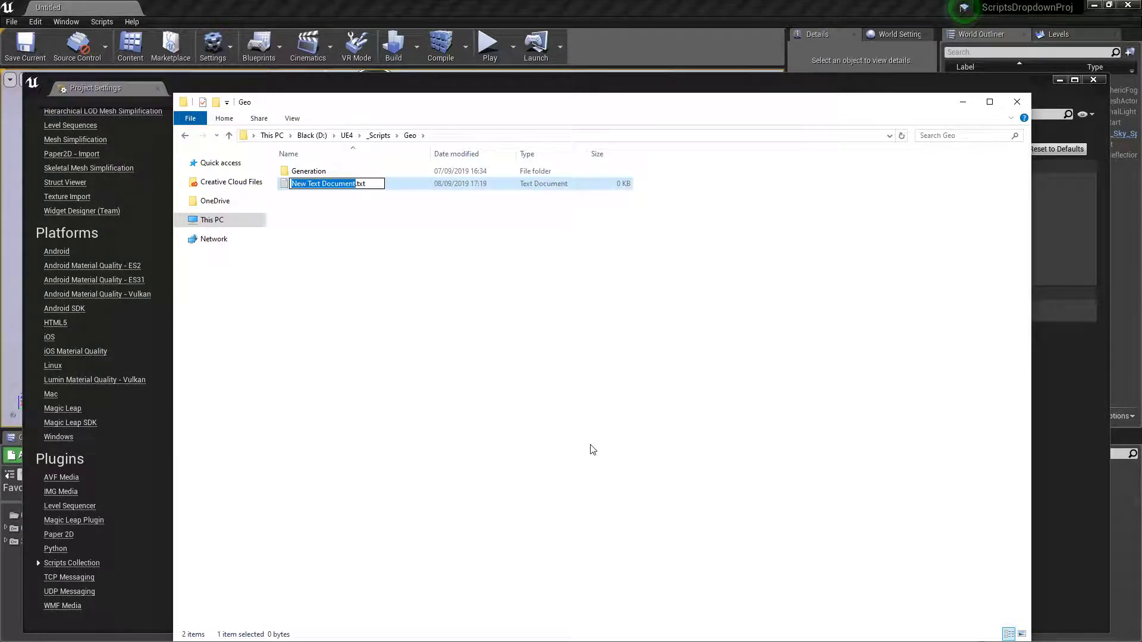
text(HelloWorld.py)
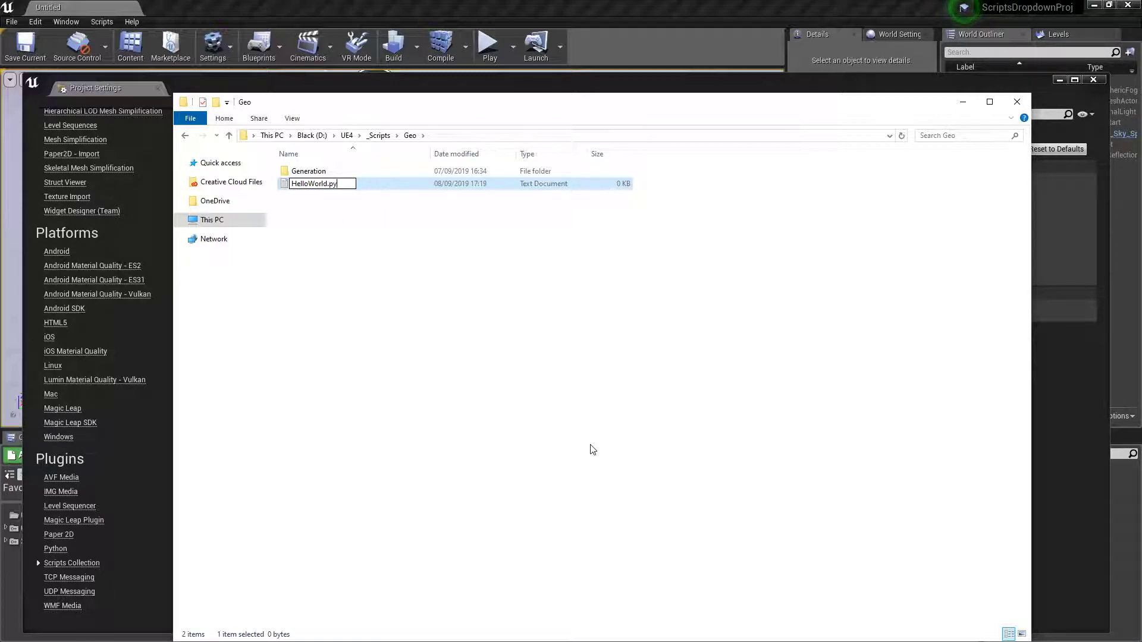
double_click(314, 183)
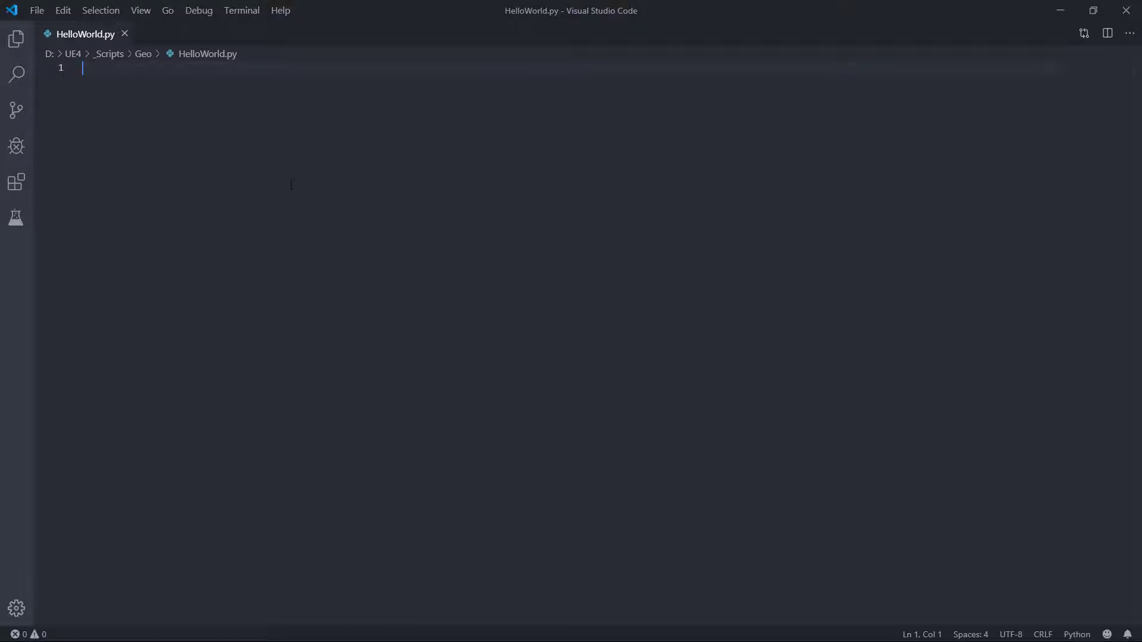
- Write print "Hello World !!!!" in HelloWorld.py, save it, and close Project Settings
text(print "Hello World)
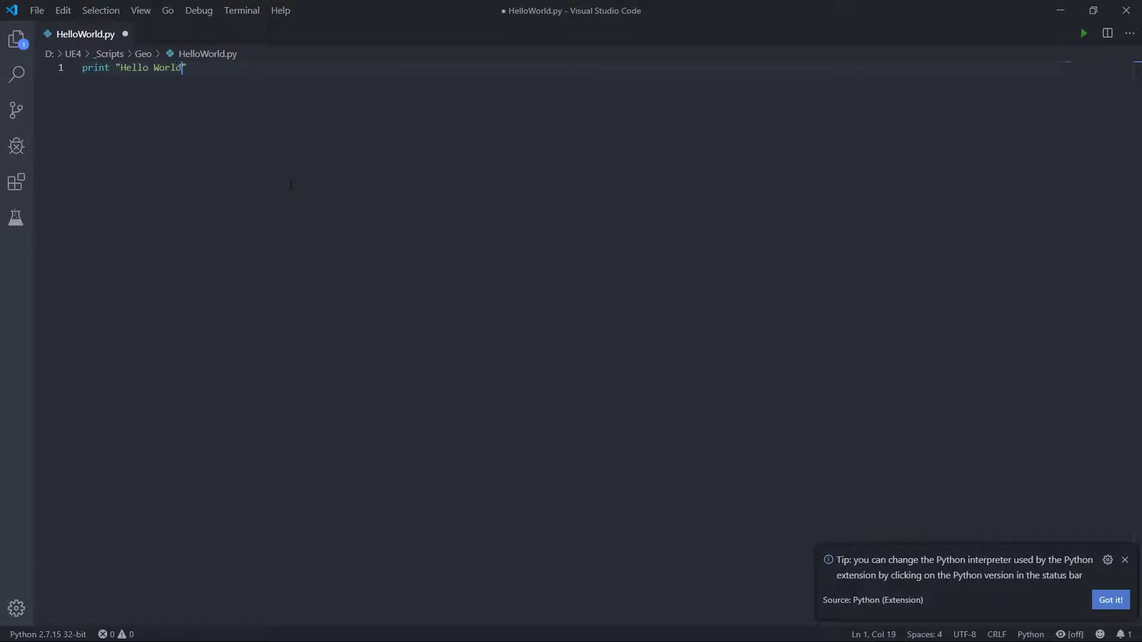
text(!!!!)
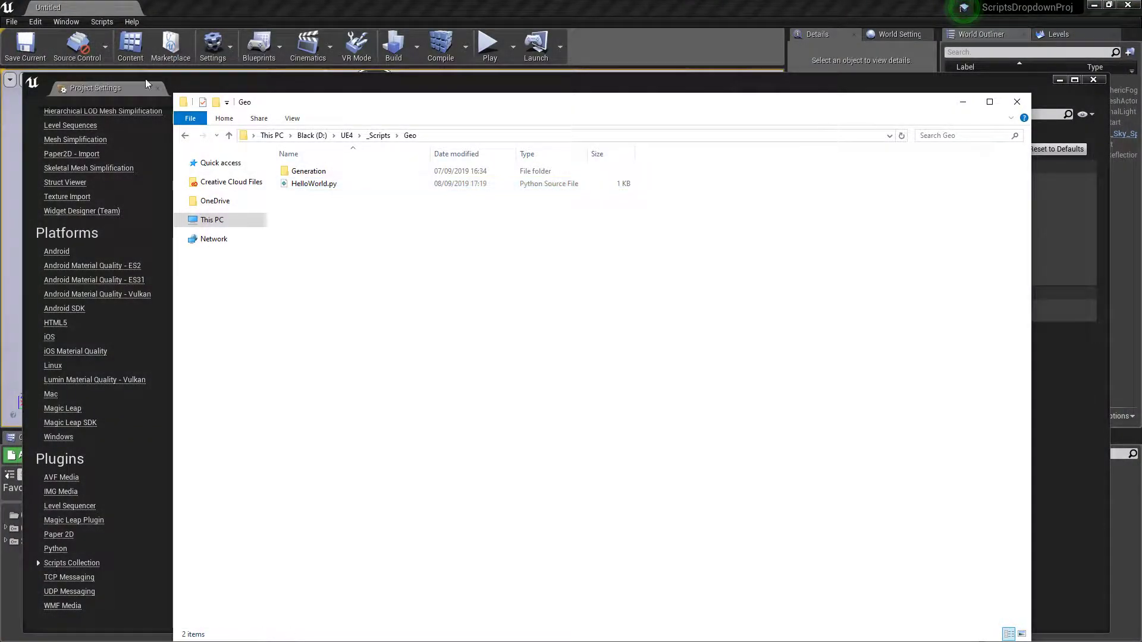
click(101, 21)
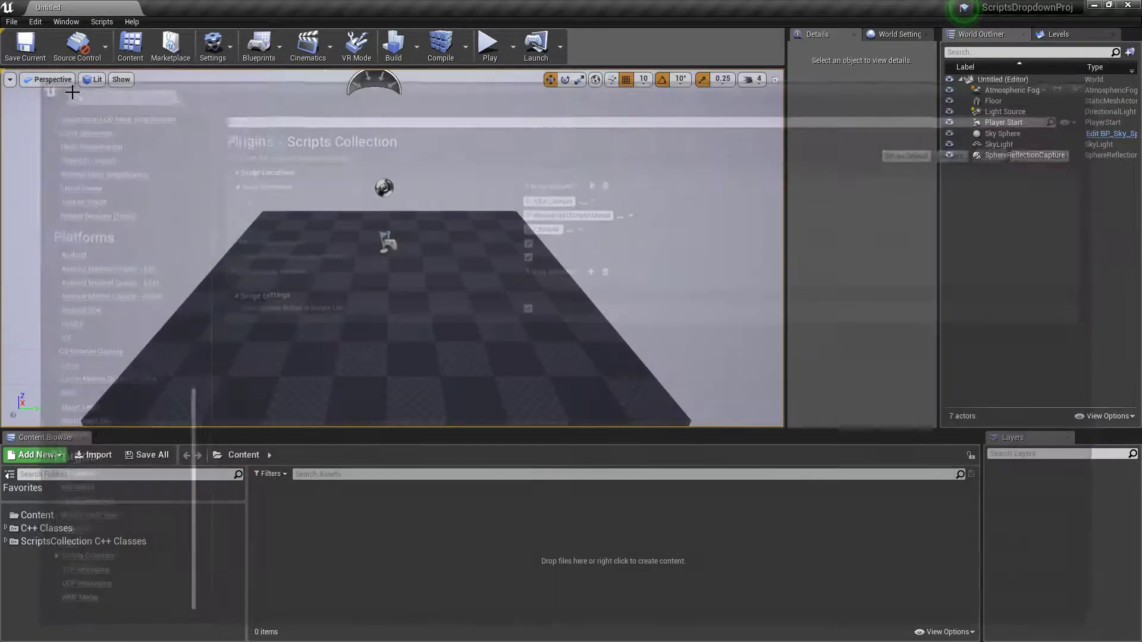
- Show the Output Log and run HelloWorld from Scripts, logging "LogPython: Hello World !!!!"
click(66, 21)
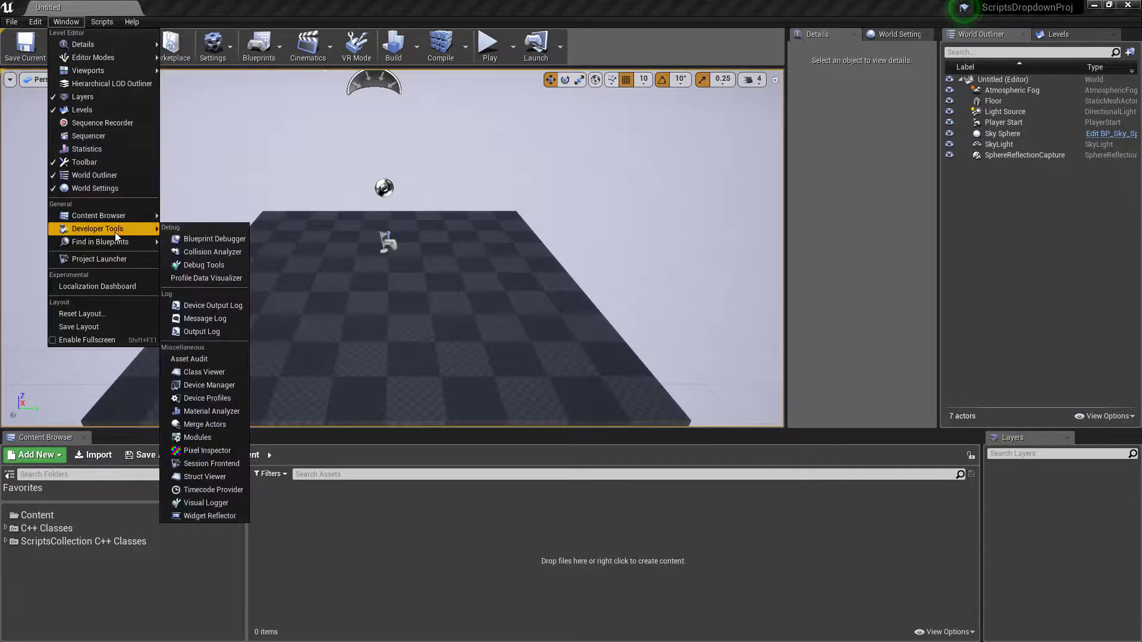
click(202, 332)
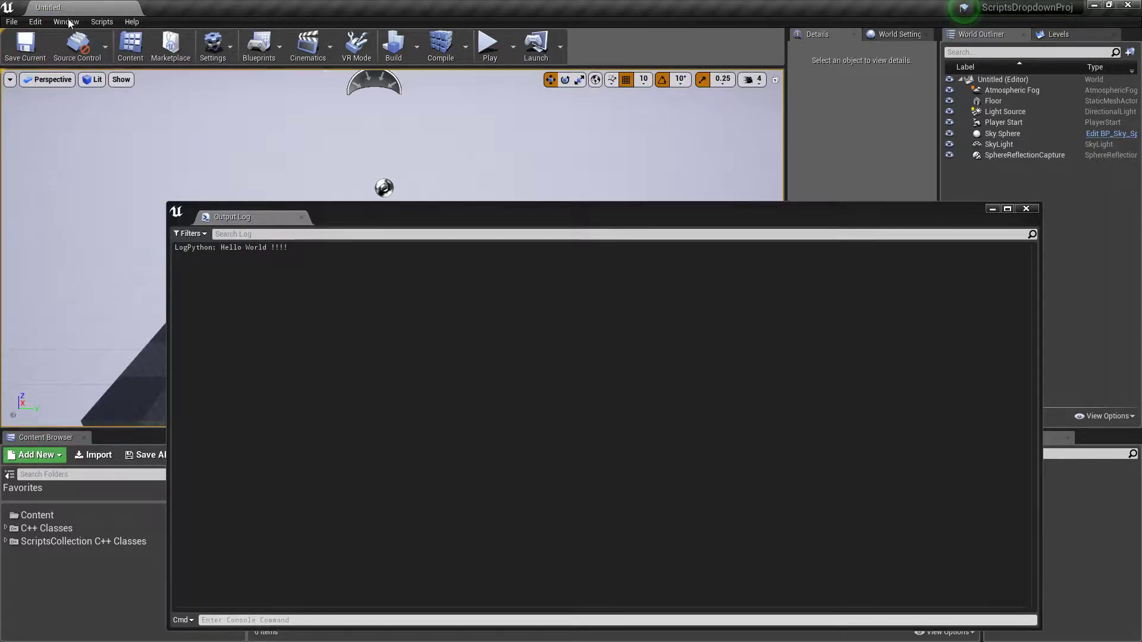
click(101, 21)
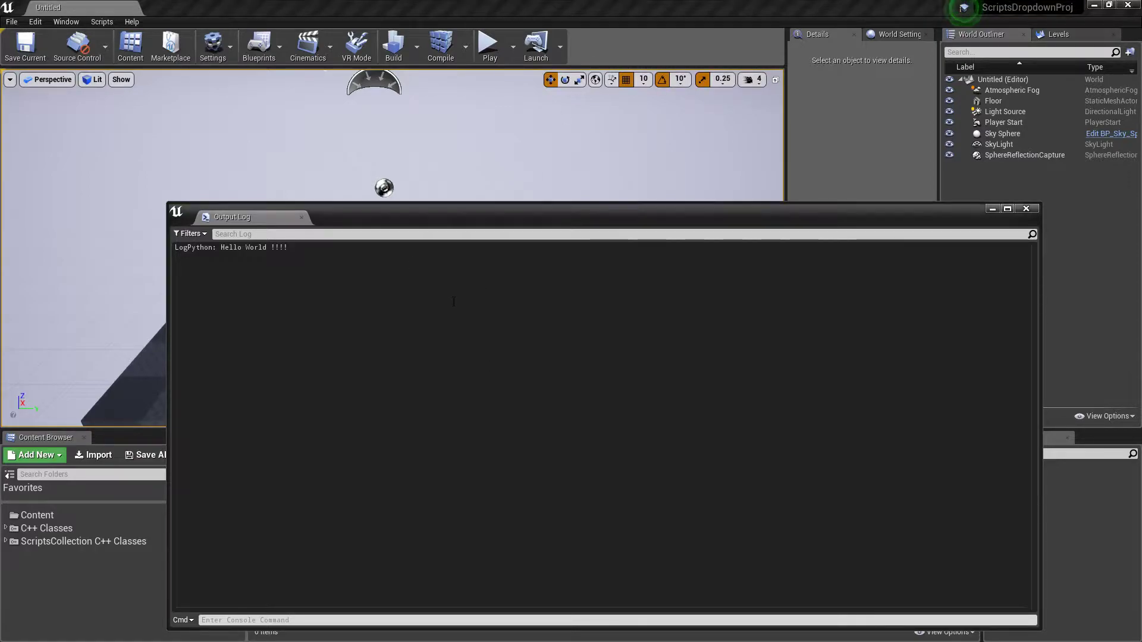
mouse_move(443, 300)
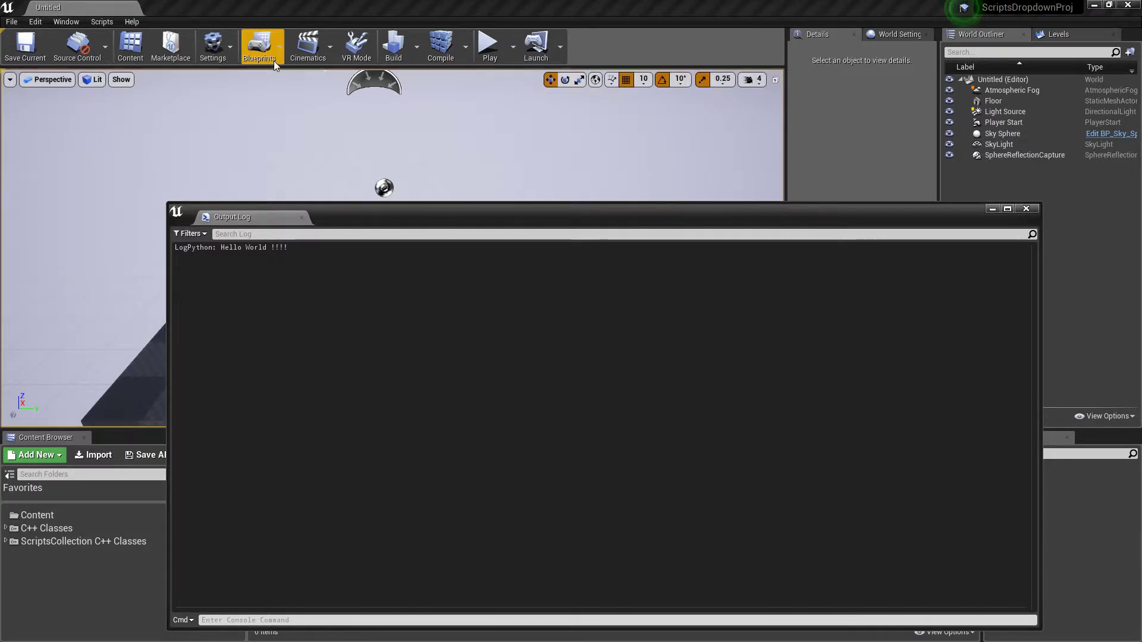
- Return to Scripts Collection project settings with Environment Variables expanded showing PYTHON_UE4
click(213, 45)
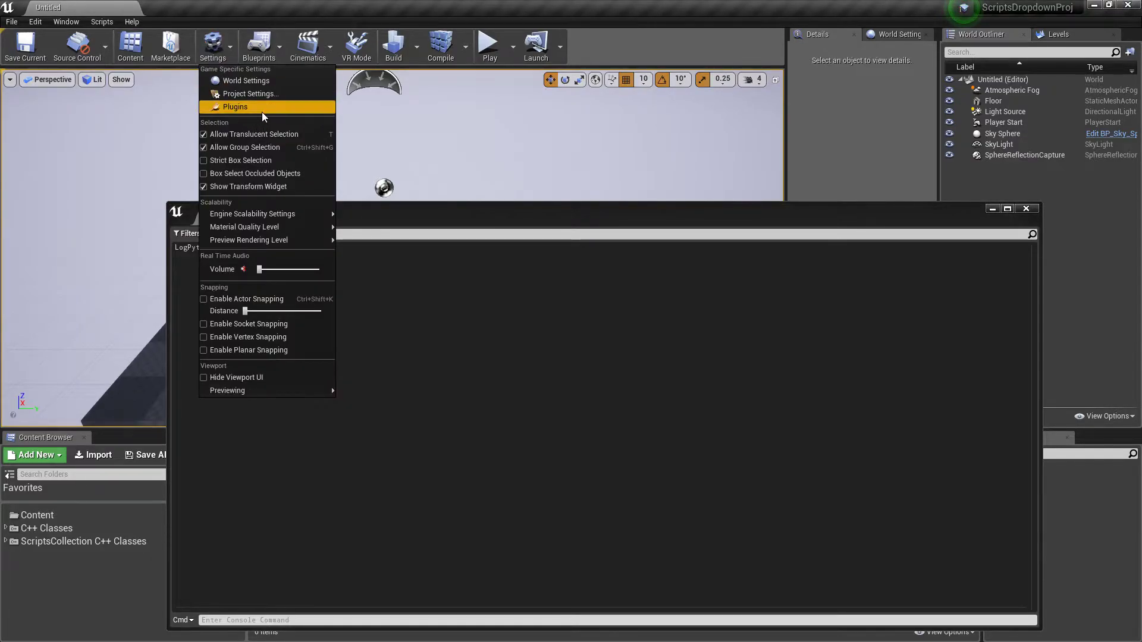
mouse_move(235, 107)
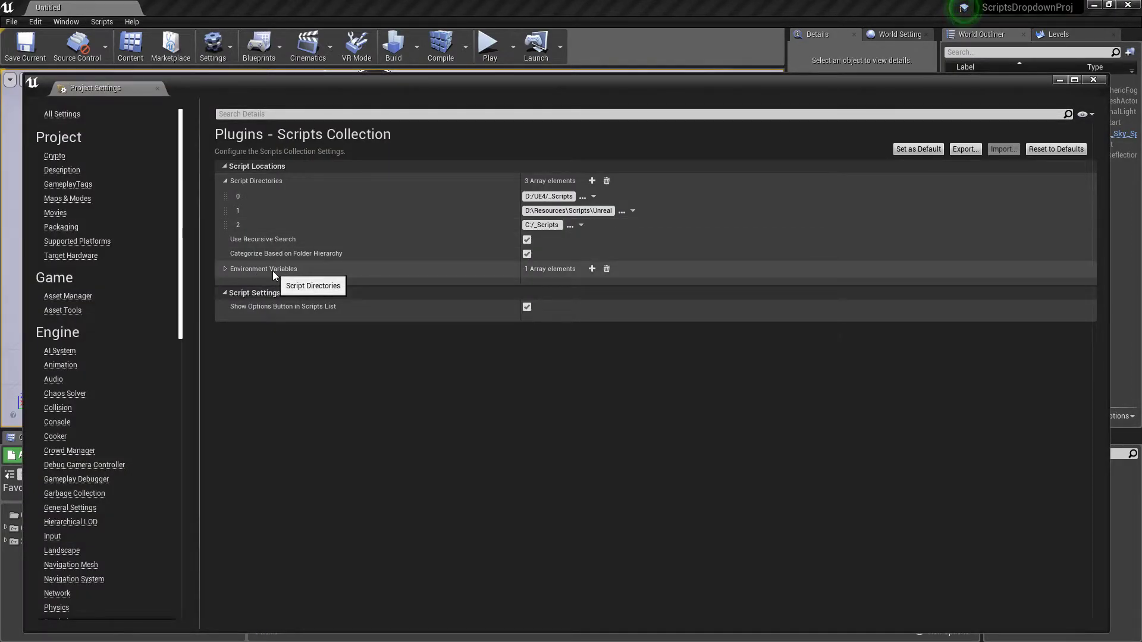
click(224, 269)
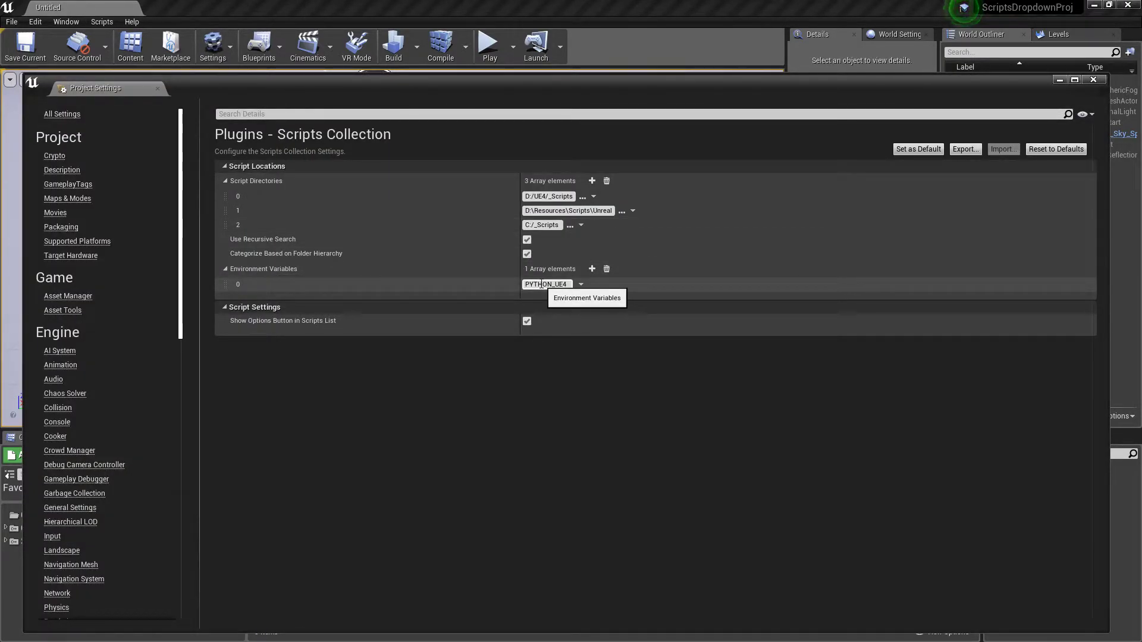
mouse_move(520, 427)
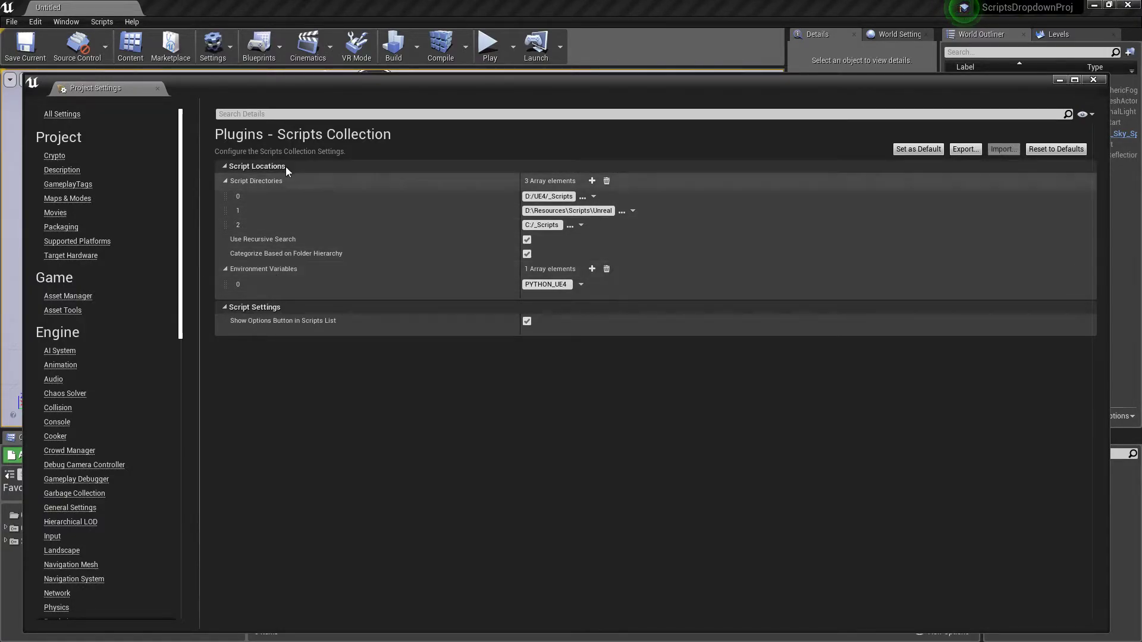
click(549, 284)
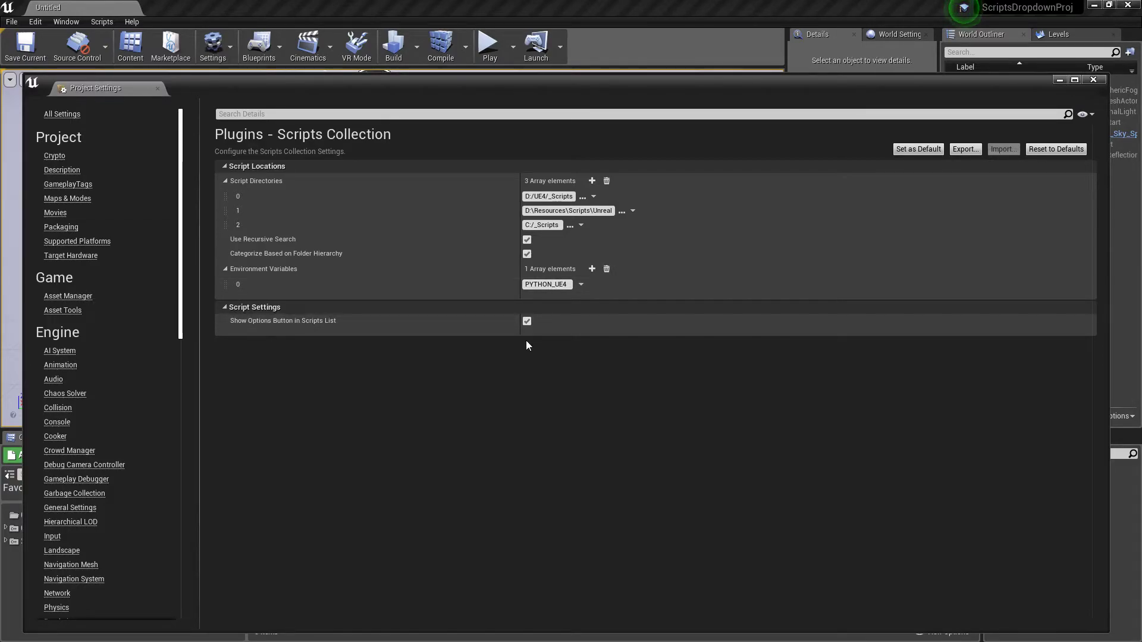
mouse_move(469, 408)
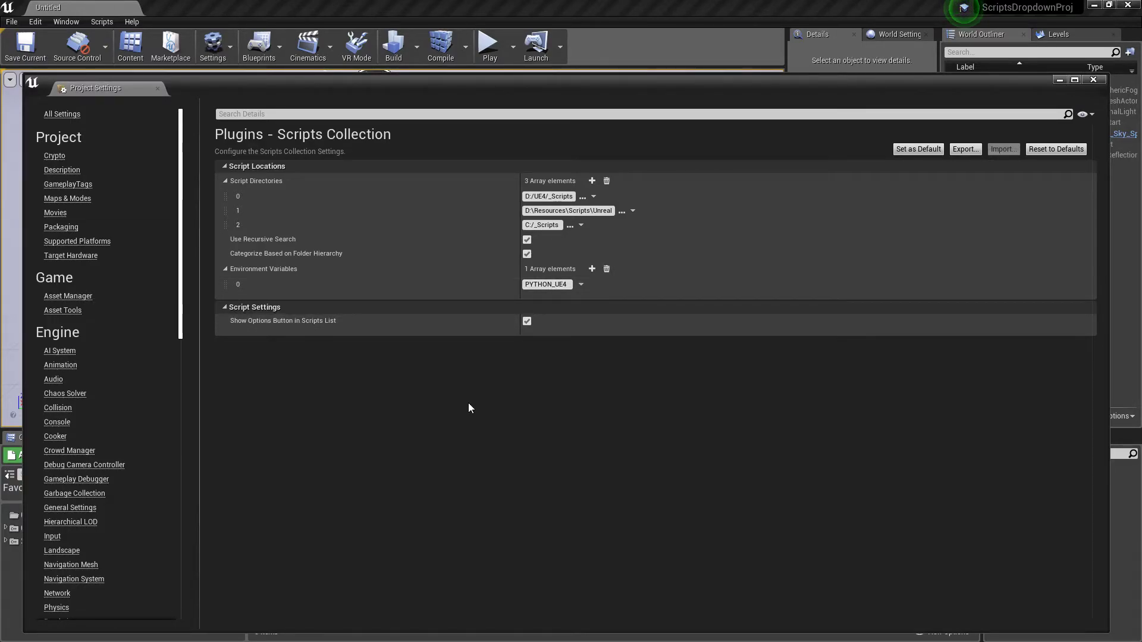